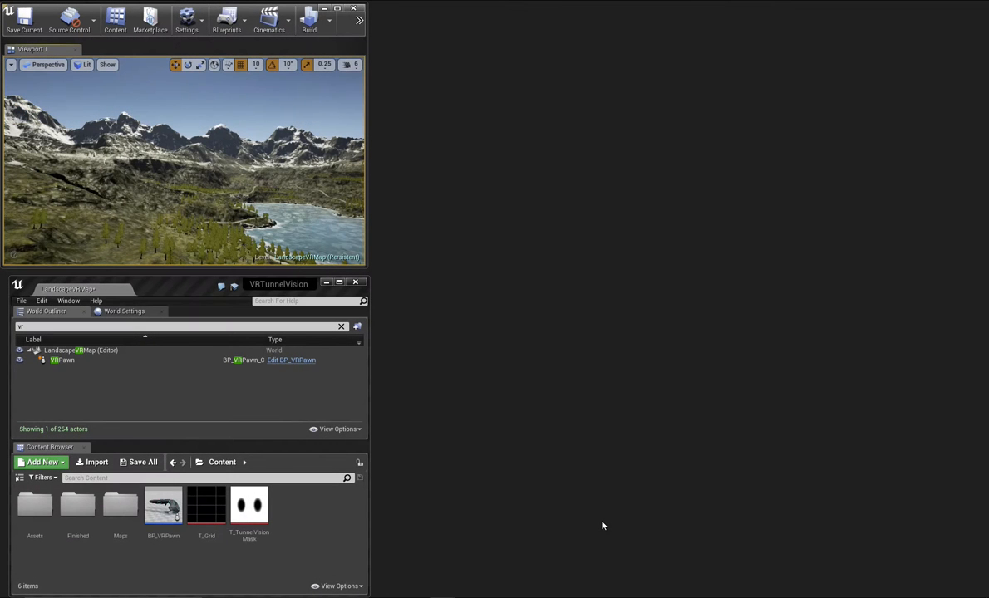
{"action": "mouse_move", "coordinate": [403, 354]}
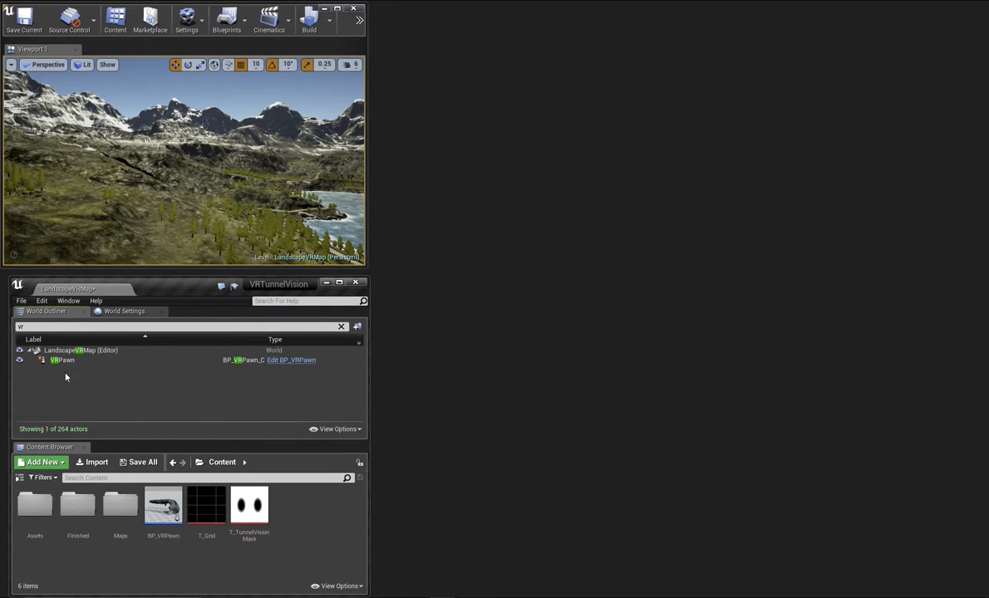
Select the VRPawn in the level and open the BP_VRPawn blueprint
{"action": "left_click", "coordinate": [63, 360]}
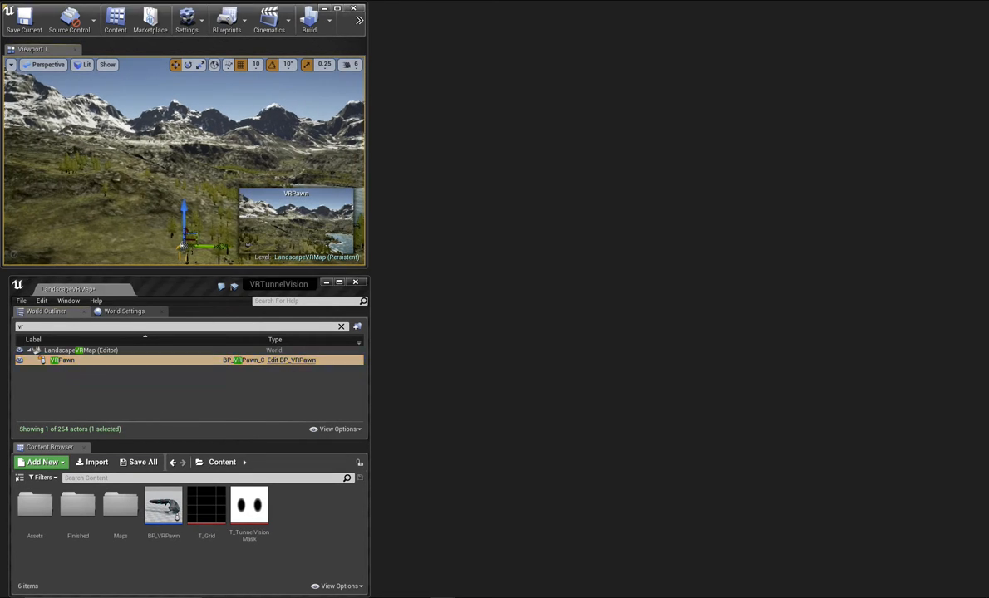
{"action": "left_click_drag", "start_coordinate": [183, 166], "coordinate": [112, 204]}
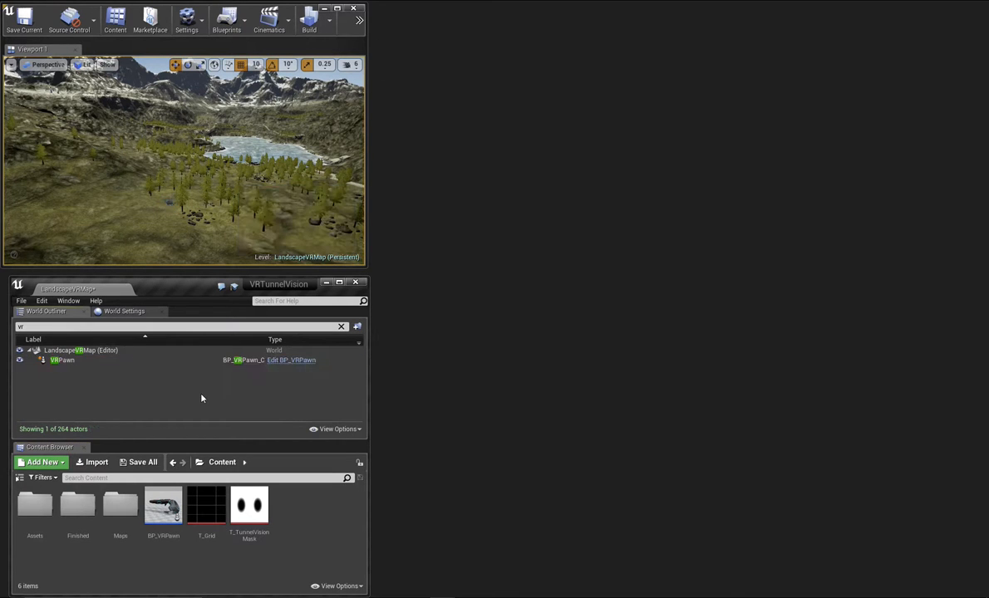
{"action": "left_click", "coordinate": [163, 505]}
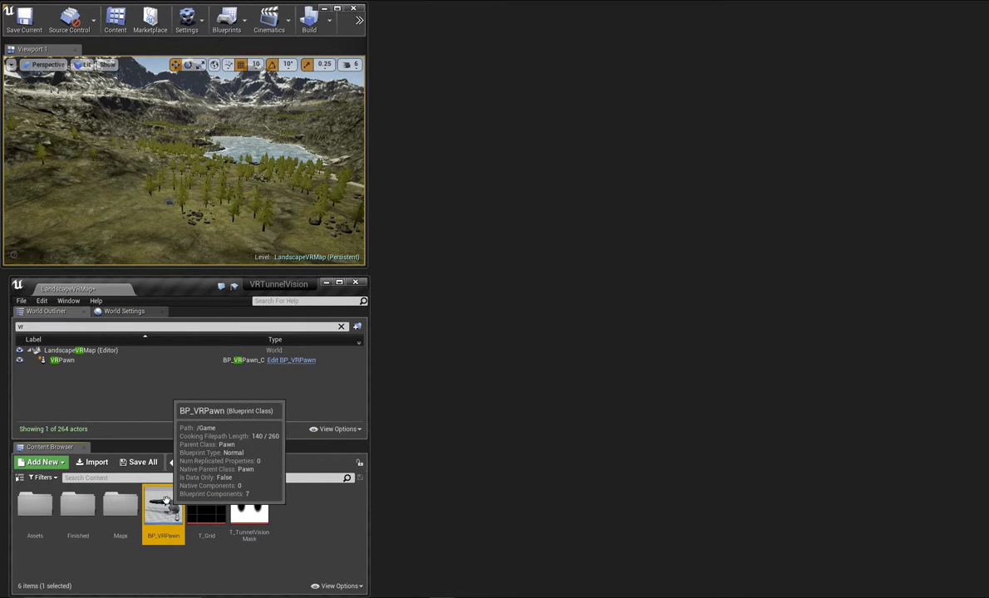
{"action": "double_click", "coordinate": [163, 506]}
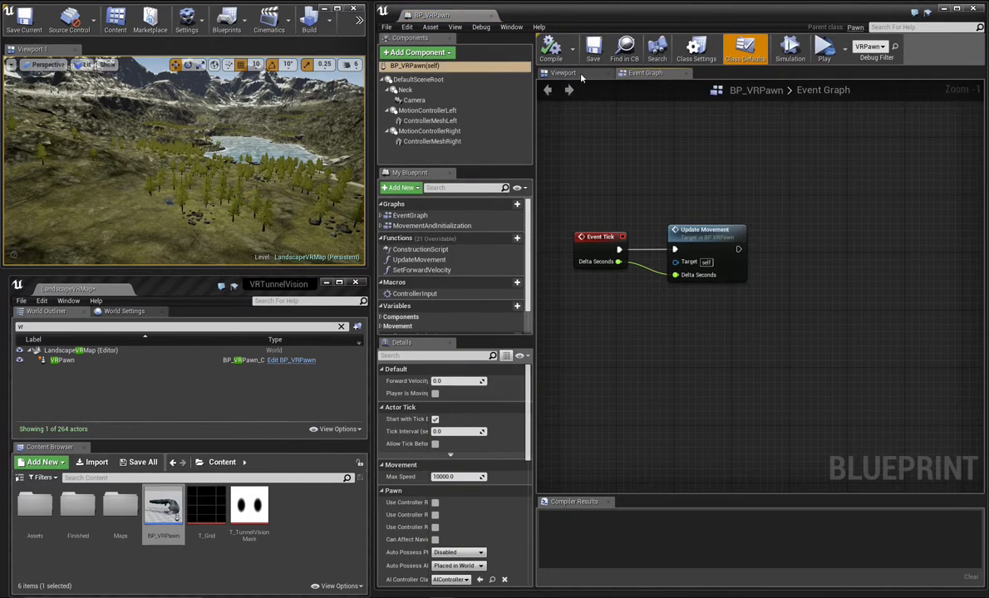
Preview ControllerMeshLeft in the Viewport and check World to Meters is 5000
{"action": "left_click", "coordinate": [564, 73]}
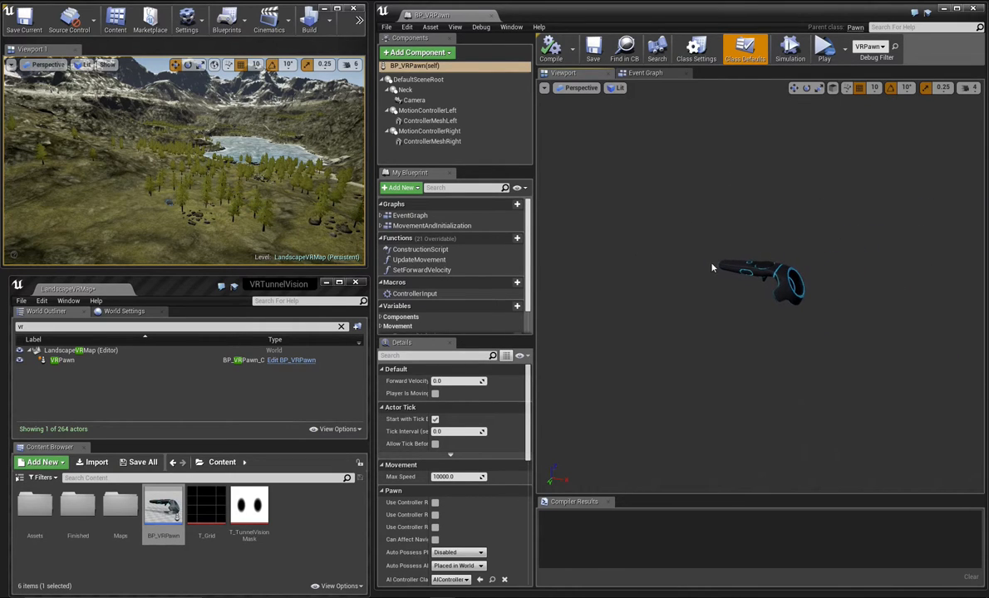
{"action": "left_click", "coordinate": [430, 120]}
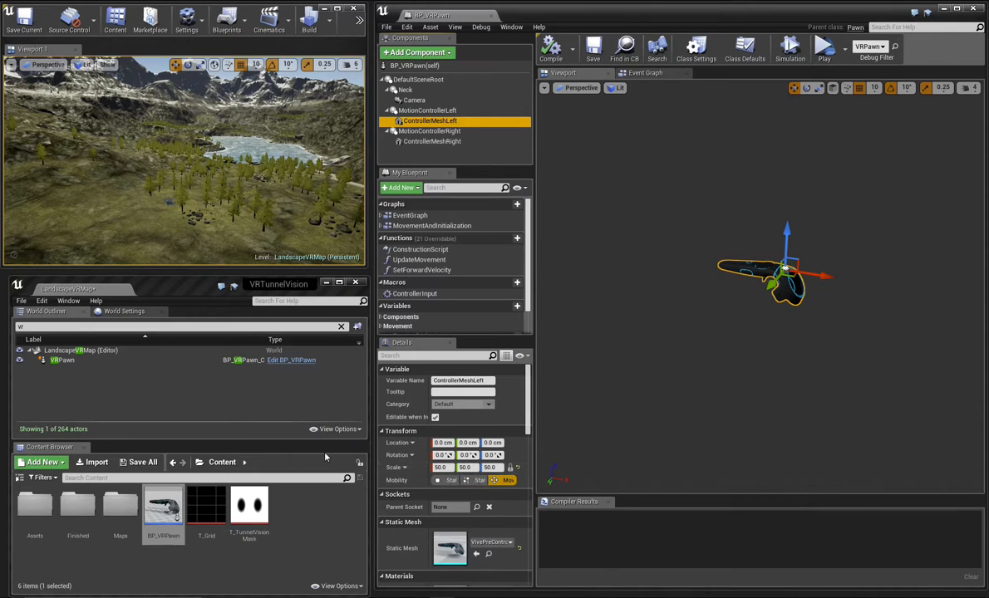
{"action": "left_click", "coordinate": [124, 311]}
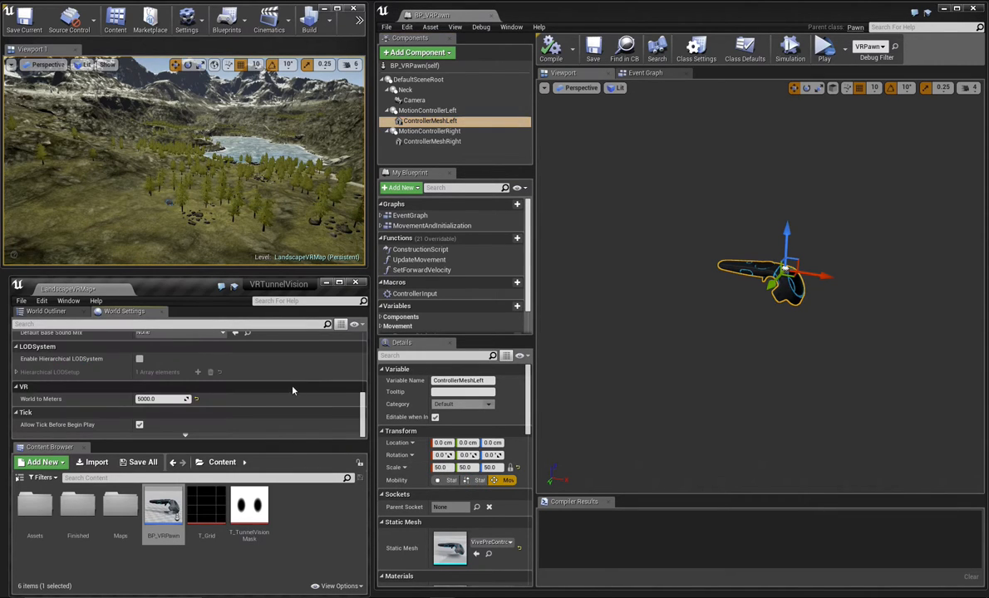
{"action": "mouse_move", "coordinate": [140, 411]}
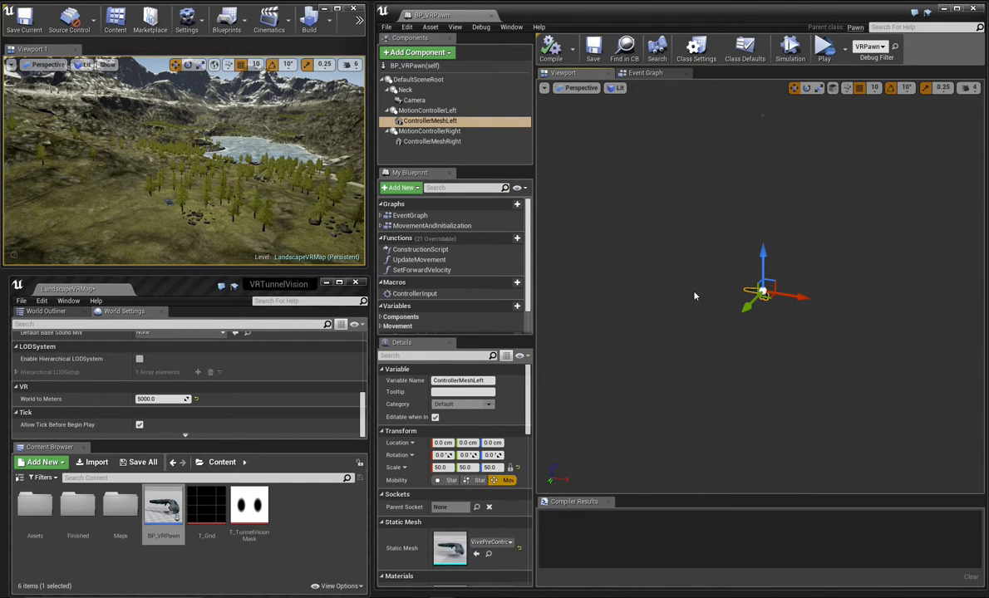
{"action": "mouse_move", "coordinate": [417, 52]}
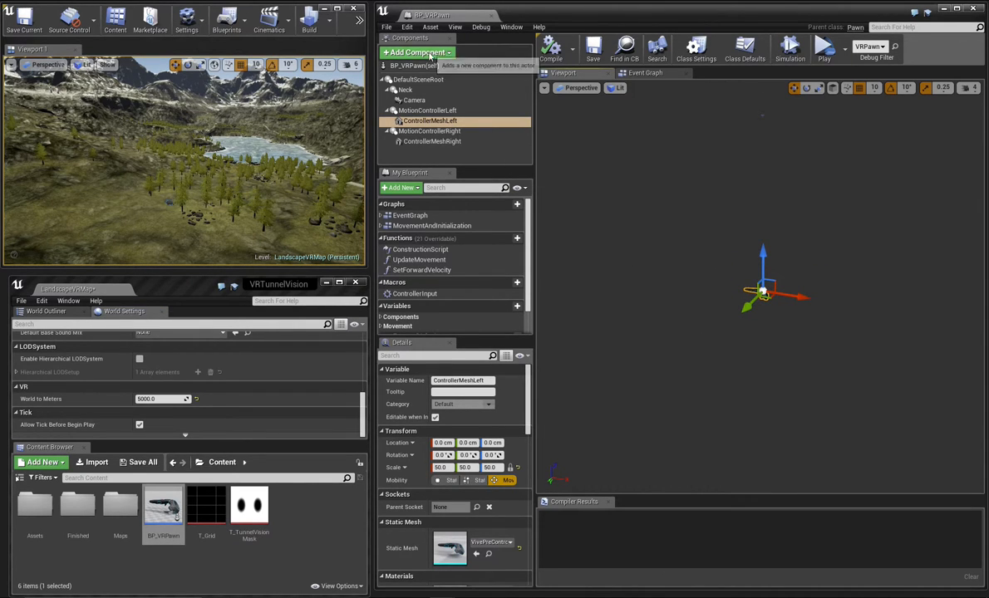
Add a cube component to BP_VRPawn named BoundsMesh
{"action": "left_click", "coordinate": [419, 52]}
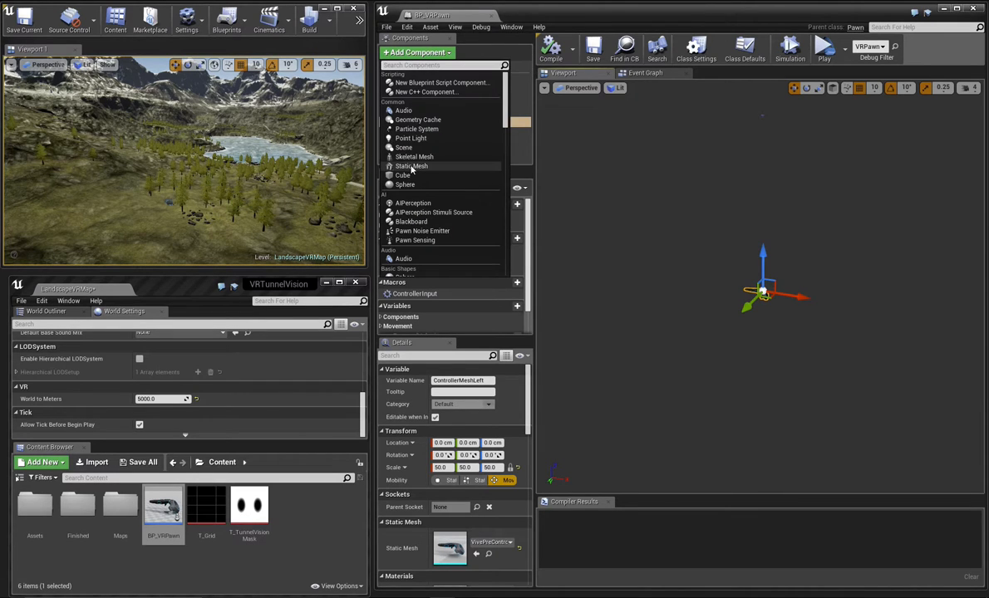
{"action": "left_click", "coordinate": [403, 175]}
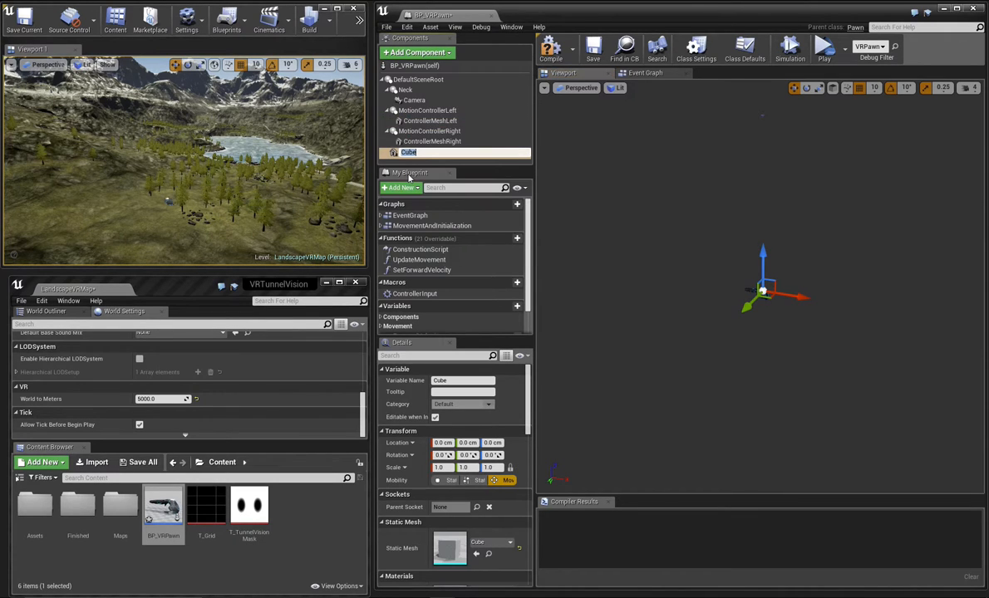
{"action": "type", "text": "BoundsMesh"}
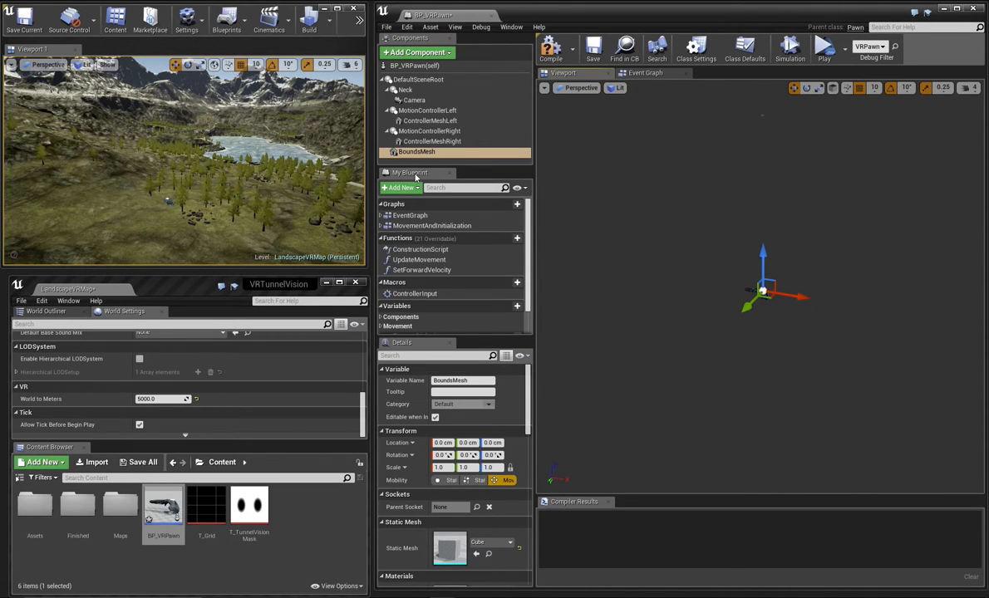
{"action": "left_click", "coordinate": [416, 65]}
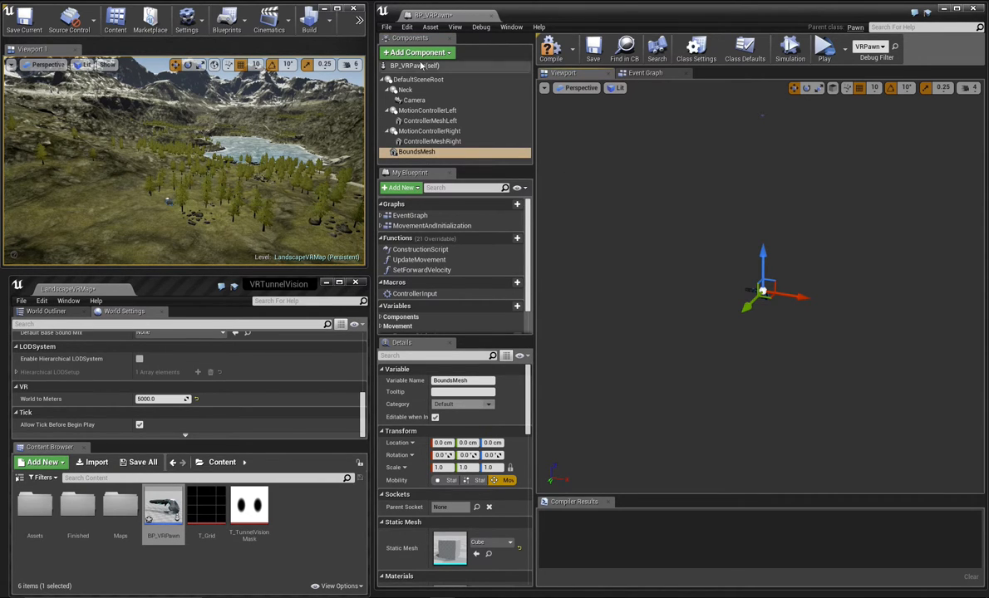
Add a Bounds scene component as BoundsMesh's parent, scaled 40, 40, 40
{"action": "left_click", "coordinate": [415, 52]}
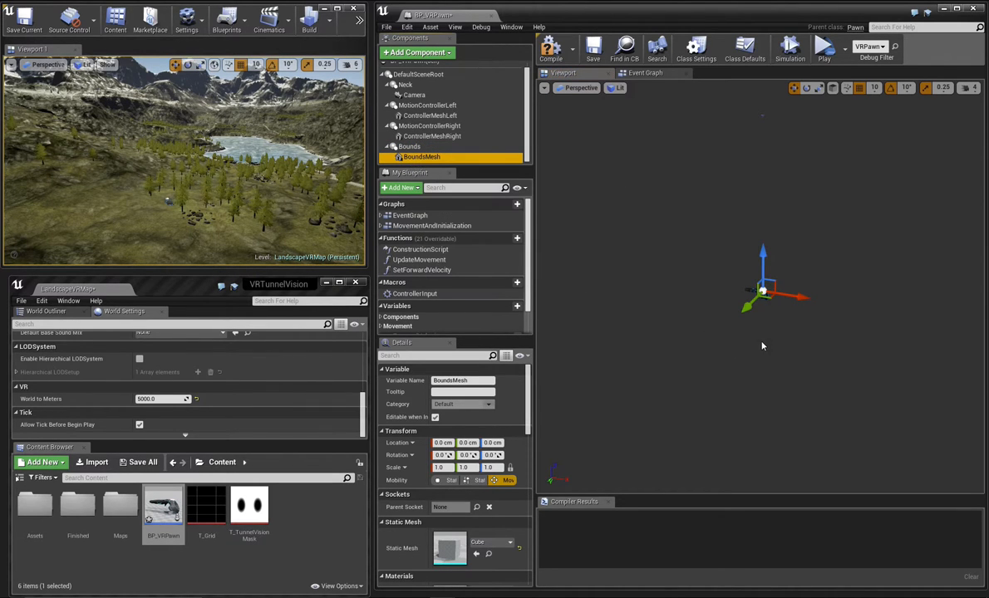
{"action": "mouse_move", "coordinate": [750, 327]}
{"action": "type", "text": "30"}
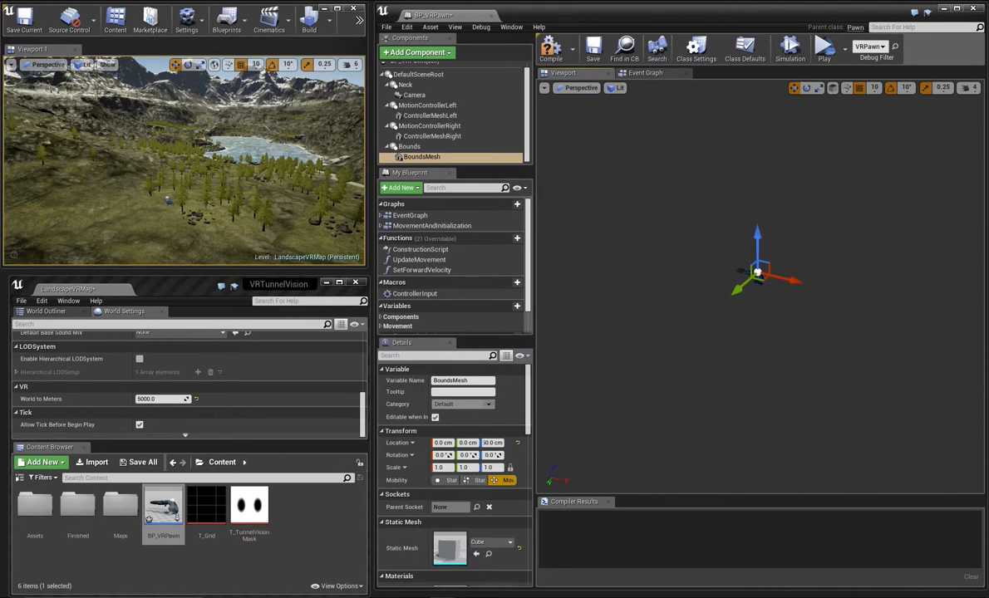
{"action": "left_click", "coordinate": [409, 146]}
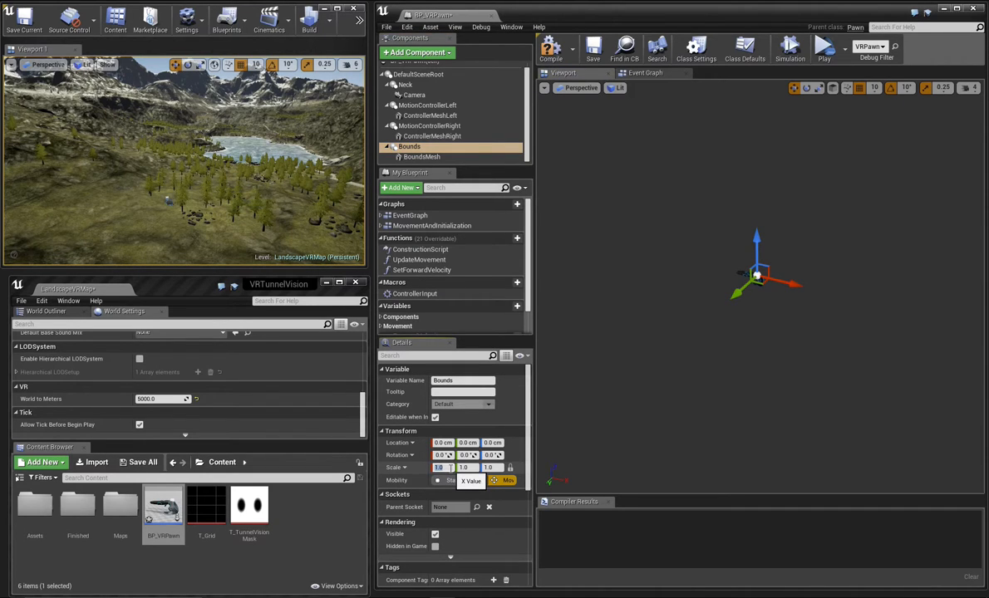
{"action": "type", "text": "40"}
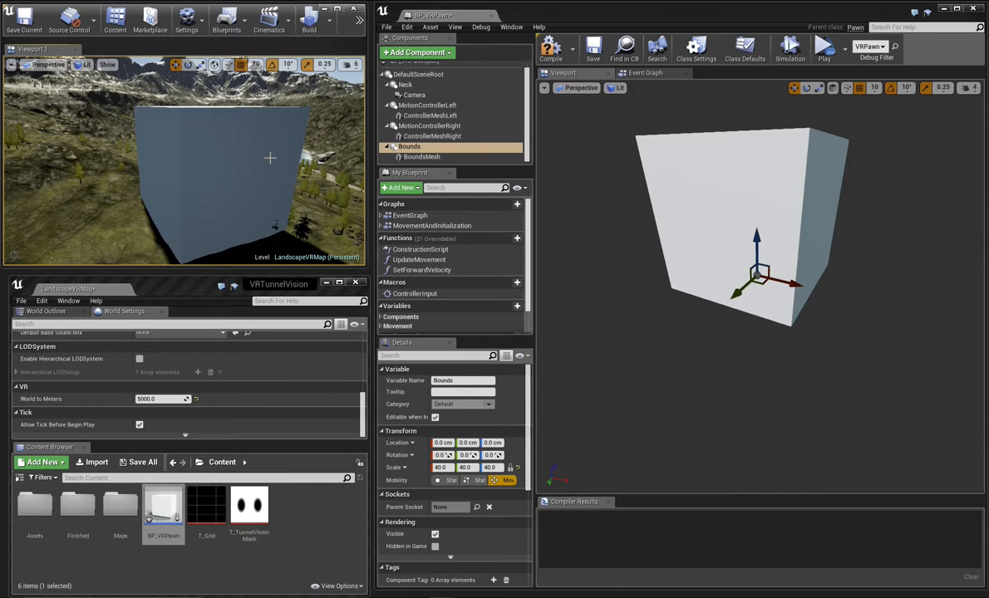
Create the M_VRGrid material and assign it to BoundsMesh's Element 0
{"action": "left_click", "coordinate": [42, 462]}
{"action": "type", "text": "M_VRGrid"}
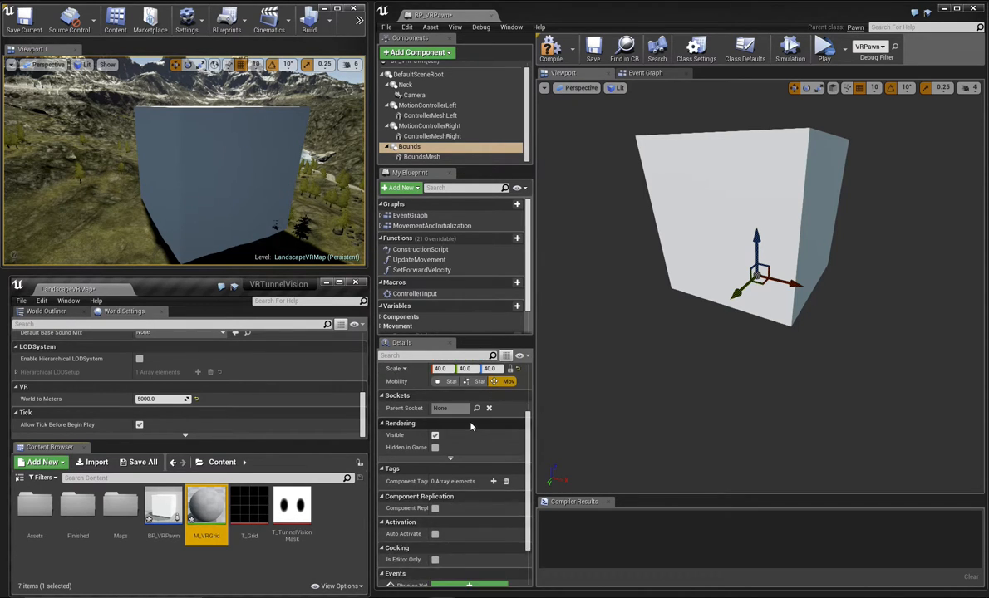
{"action": "scroll", "scroll_direction": "down", "scroll_amount": 3}
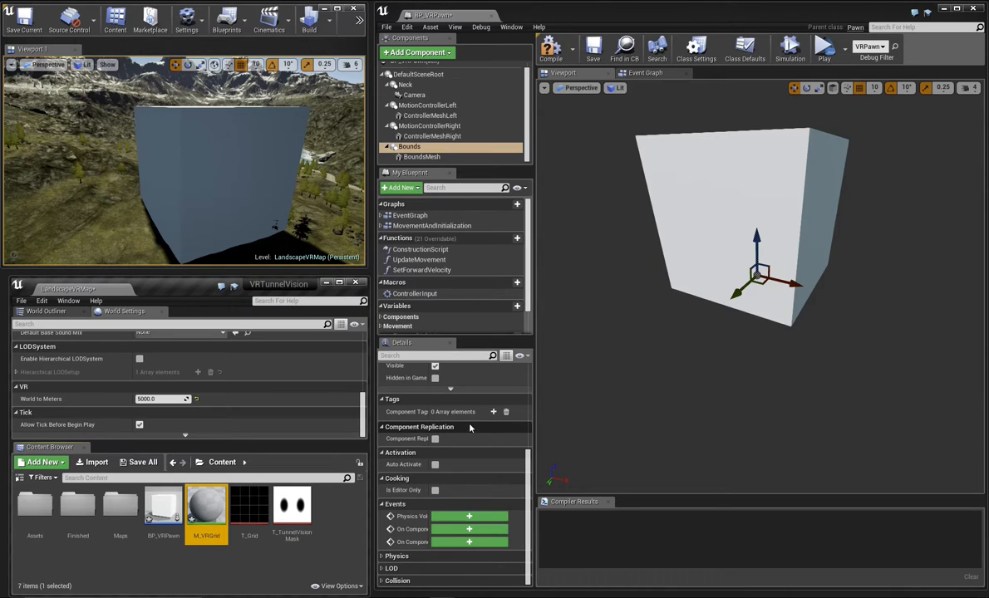
{"action": "left_click", "coordinate": [423, 157]}
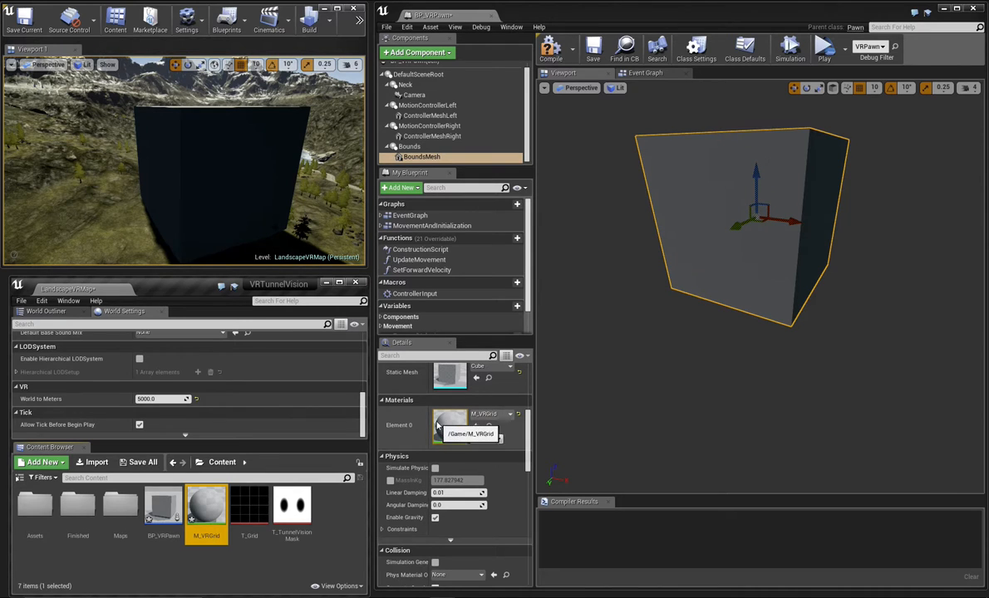
{"action": "double_click", "coordinate": [250, 507]}
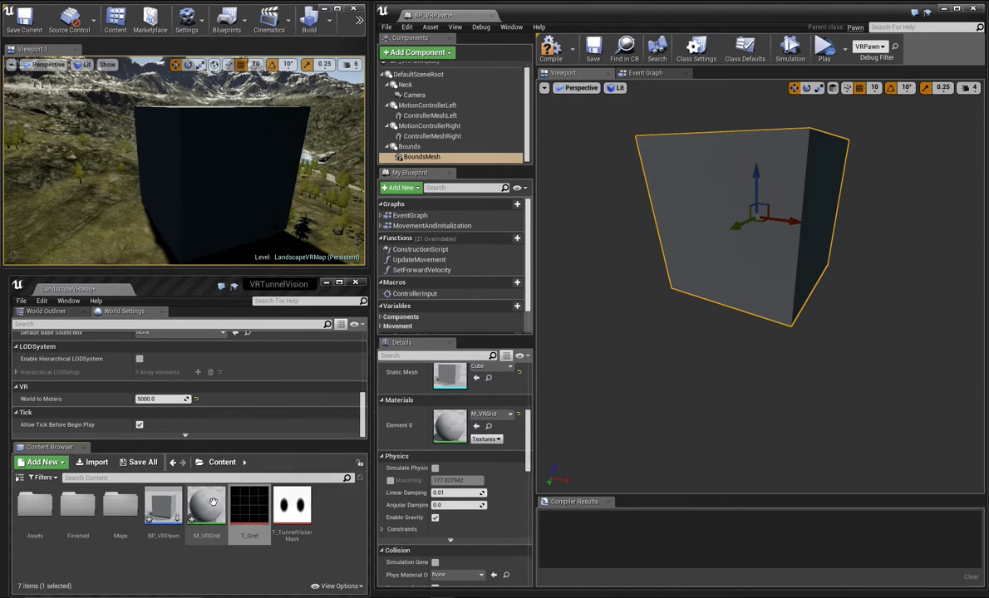
Wire the T_Grid texture into M_VRGrid's Base Color, preview on a cube, open Blend Mode
{"action": "double_click", "coordinate": [205, 504]}
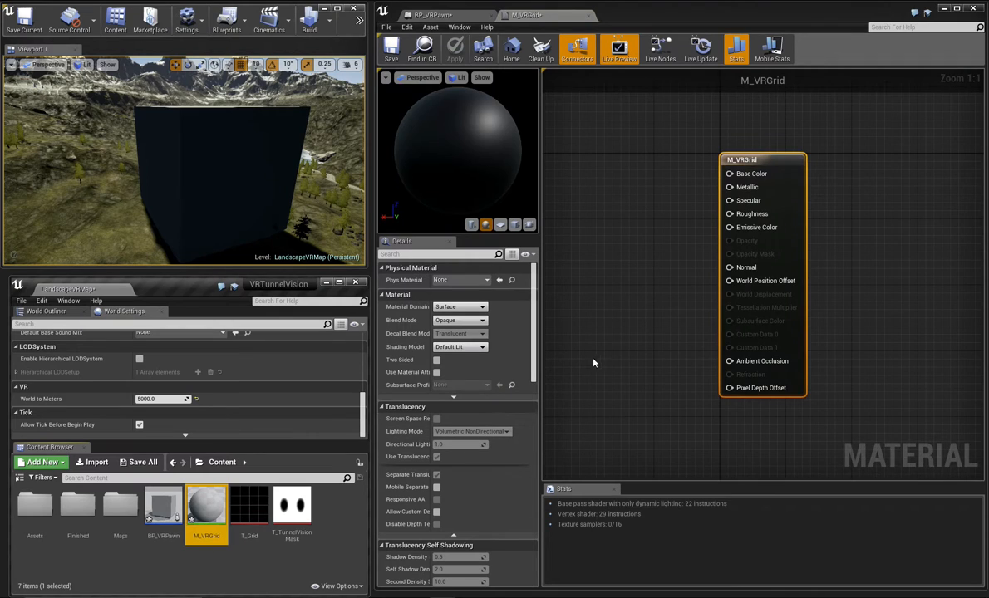
{"action": "mouse_move", "coordinate": [249, 507]}
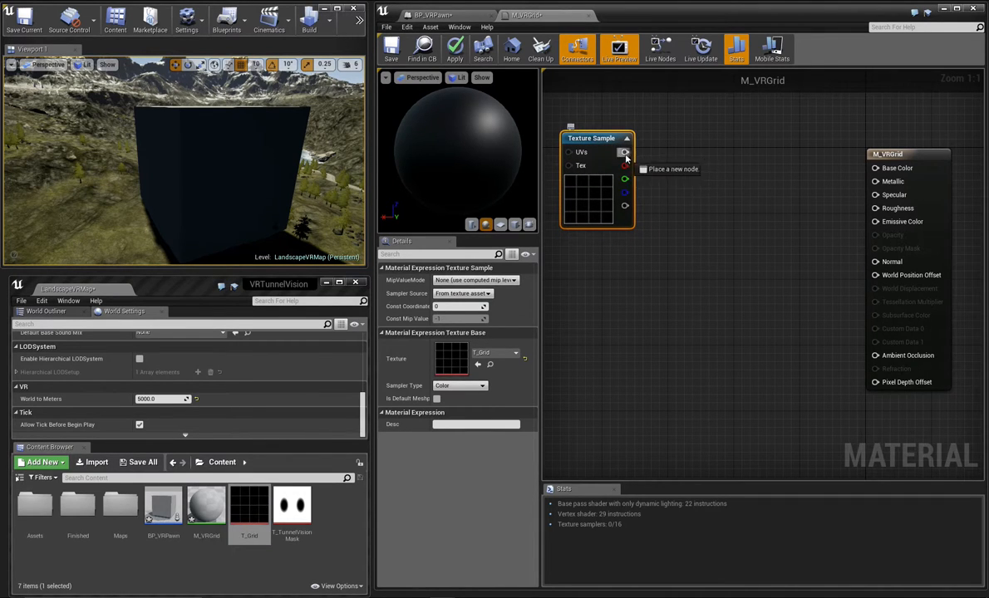
{"action": "left_click_drag", "start_coordinate": [625, 153], "coordinate": [874, 168]}
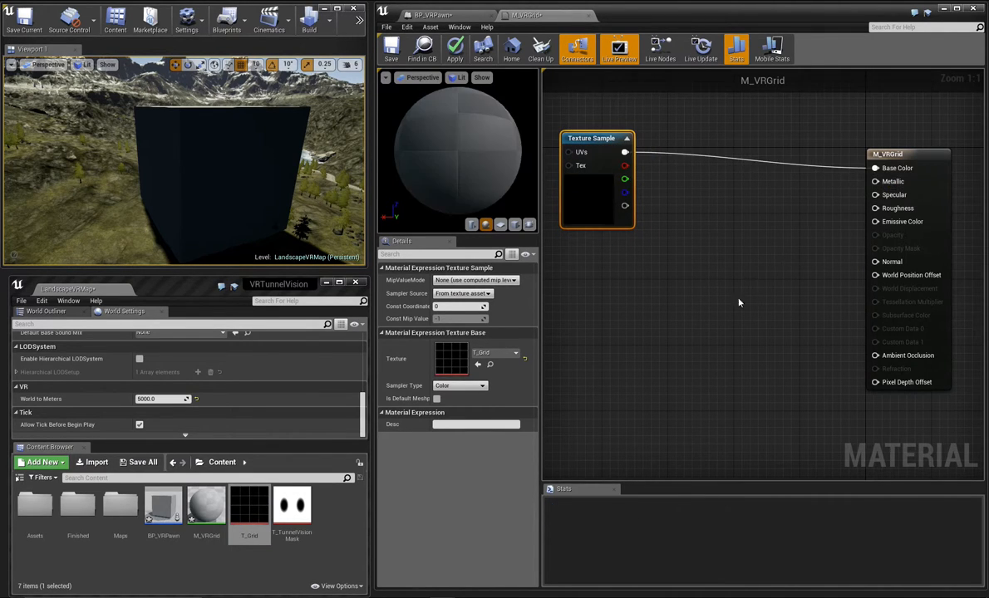
{"action": "left_click", "coordinate": [455, 48]}
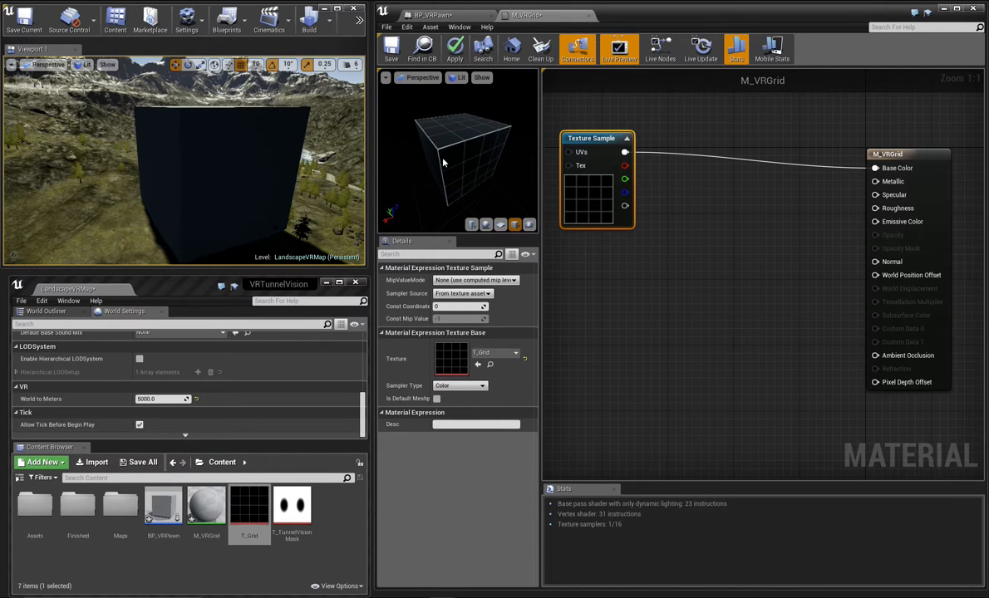
{"action": "left_click", "coordinate": [887, 154]}
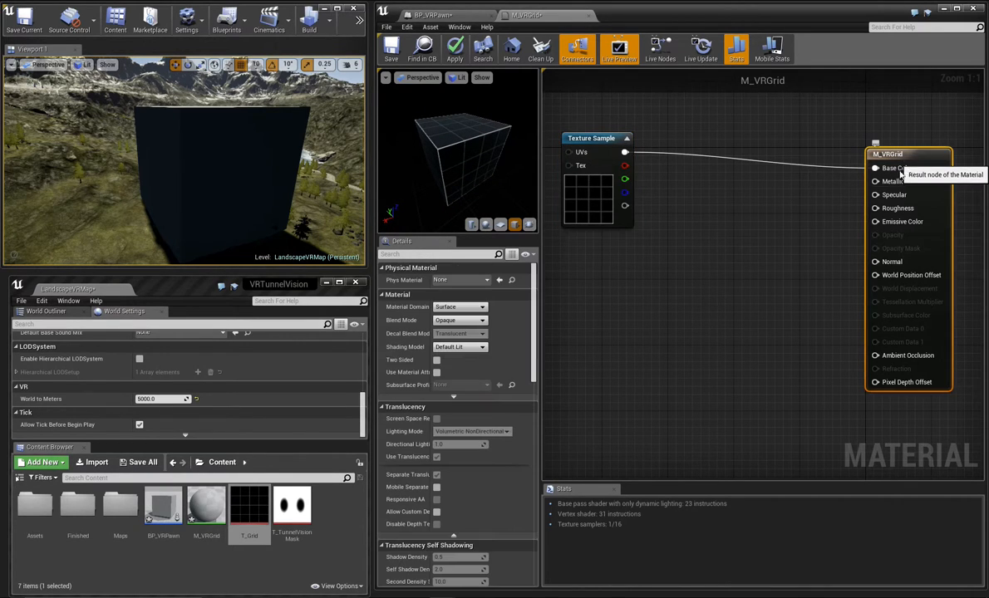
{"action": "left_click", "coordinate": [459, 320]}
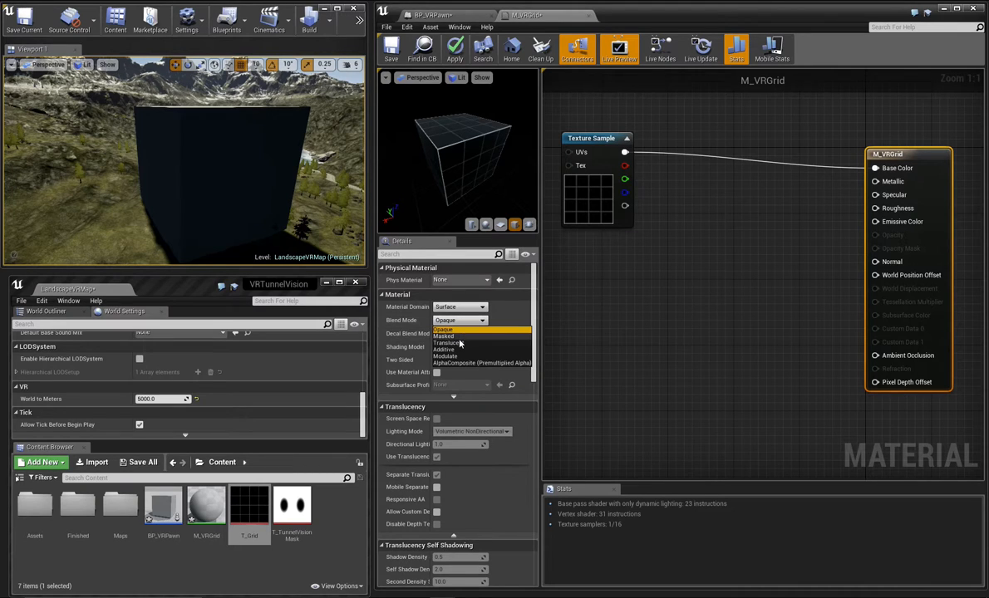
Set Translucent blend, feed a 0.7 Constant into Opacity, enable Two Sided, and apply
{"action": "left_click", "coordinate": [448, 337]}
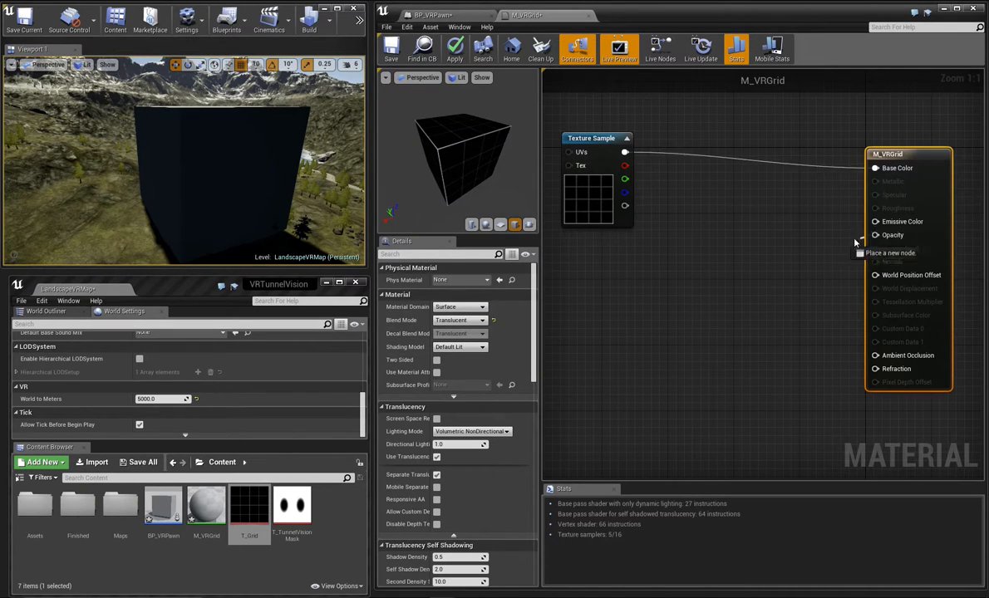
{"action": "type", "text": "cons"}
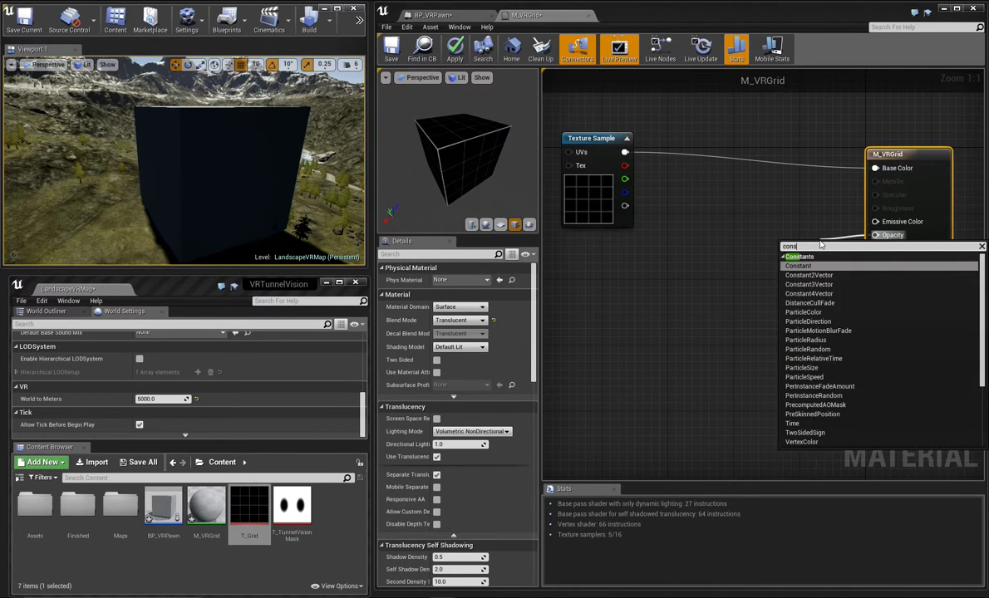
{"action": "left_click", "coordinate": [798, 266]}
{"action": "type", "text": "0.7"}
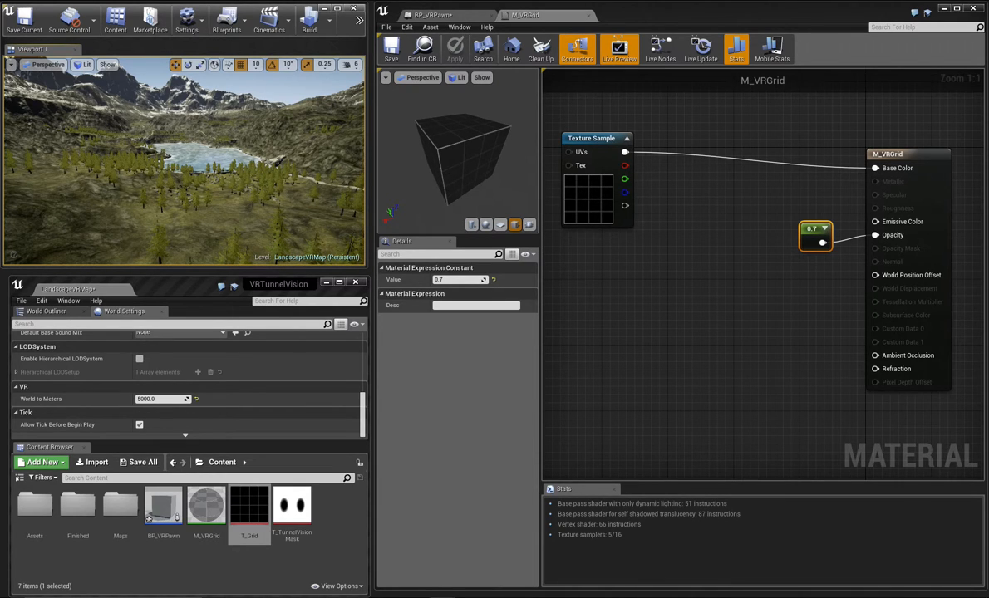
{"action": "mouse_move", "coordinate": [653, 218]}
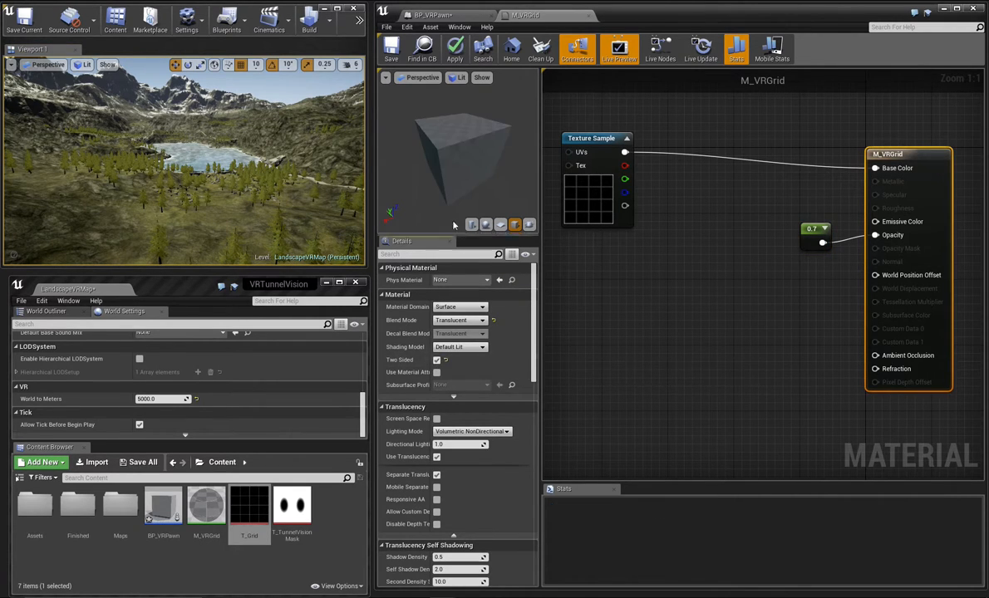
{"action": "left_click", "coordinate": [392, 47]}
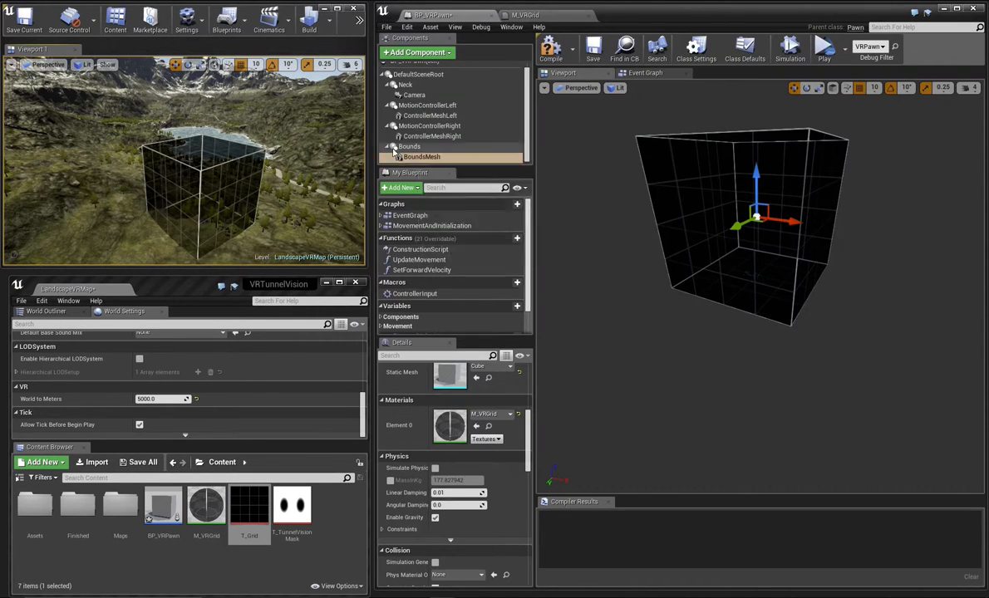
Set the Bounds component's scale to 2500, 2500, 250
{"action": "left_click", "coordinate": [409, 146]}
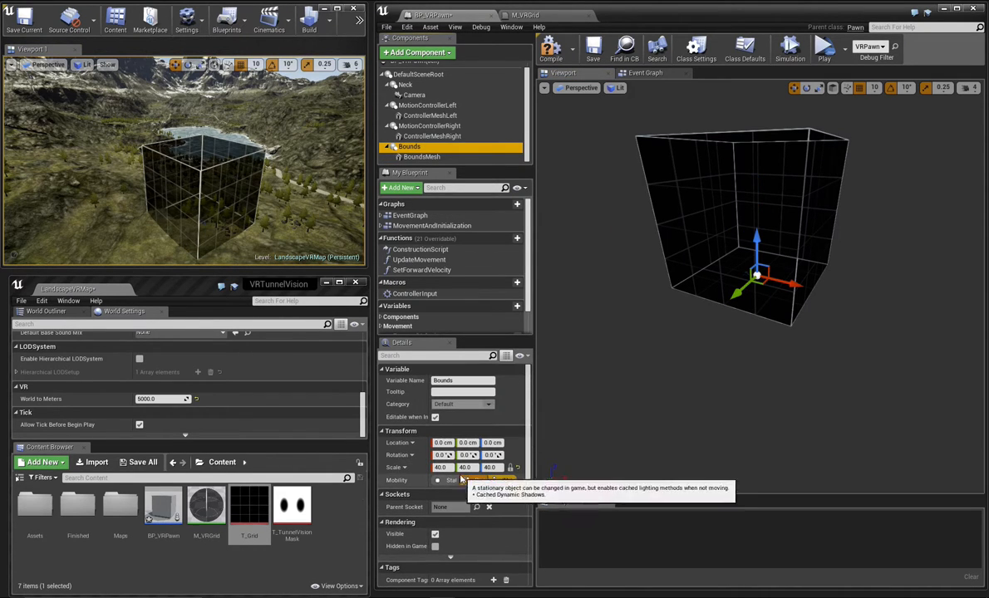
{"action": "type", "text": "2500.0"}
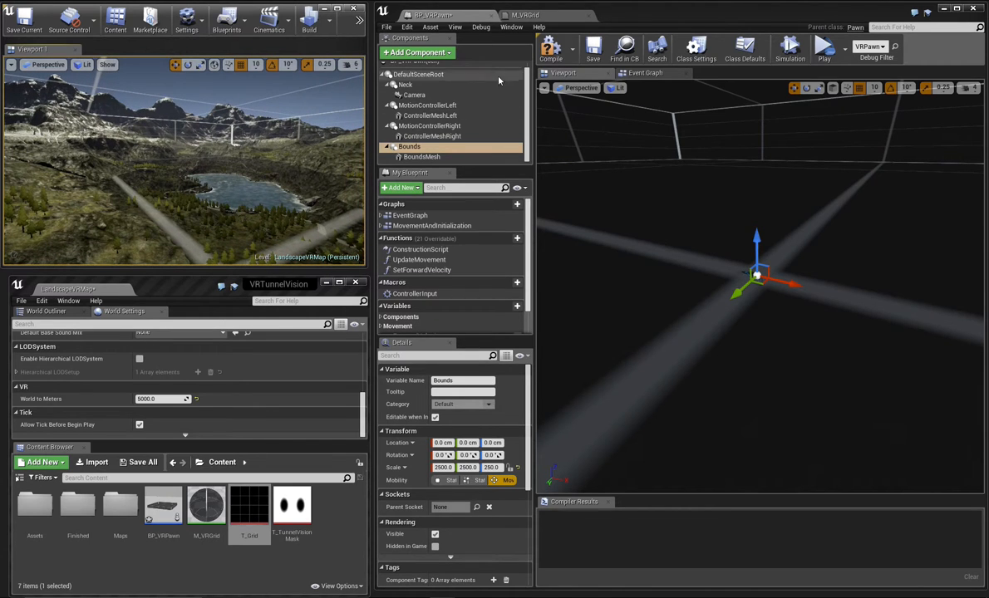
{"action": "mouse_move", "coordinate": [551, 48]}
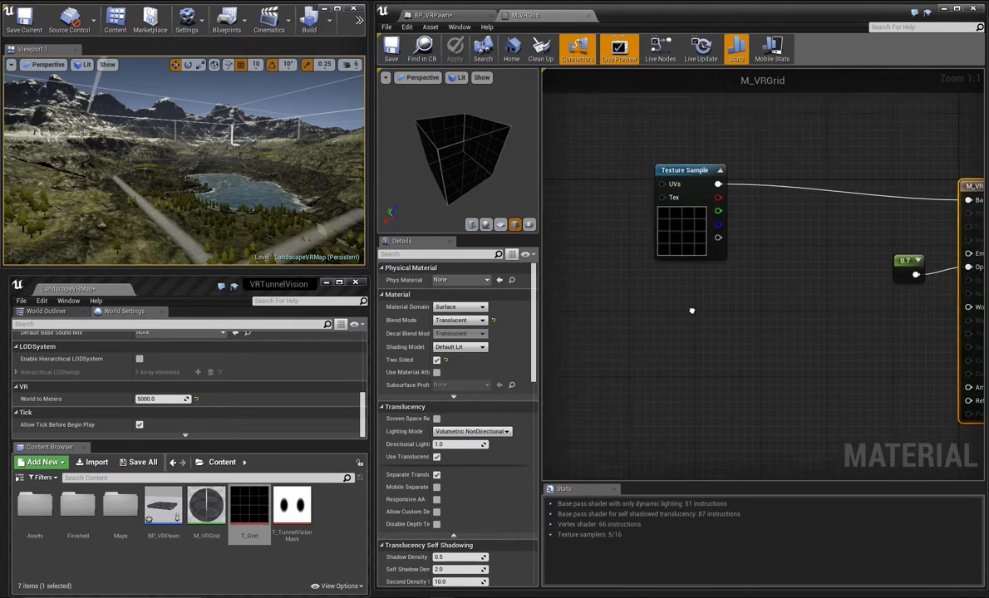
Feed a TextureCoordinate node with 150 U and V tiling into the texture UVs
{"action": "right_click", "coordinate": [690, 312]}
{"action": "type", "text": "Texturec"}
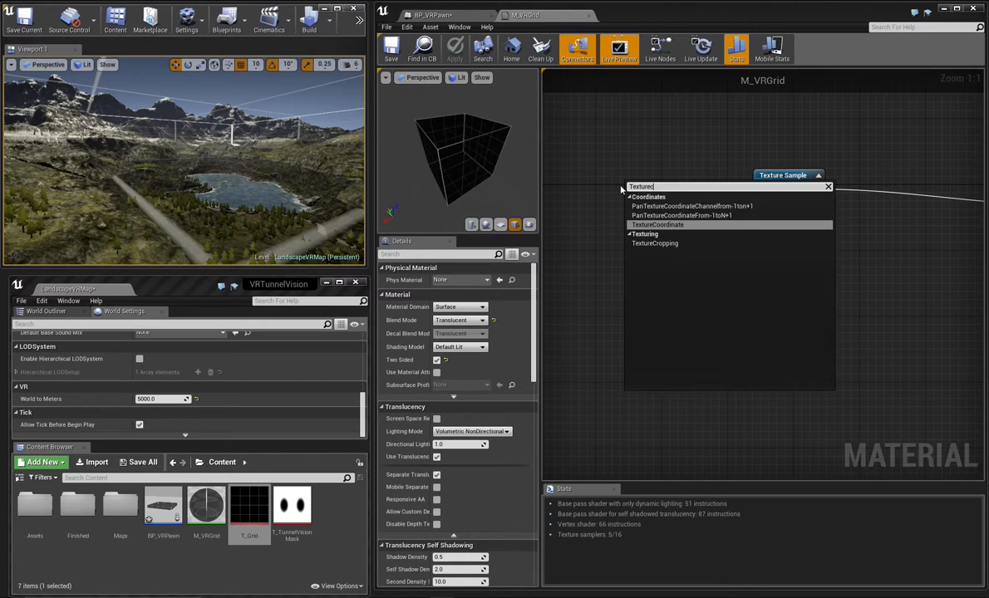
{"action": "left_click", "coordinate": [658, 224]}
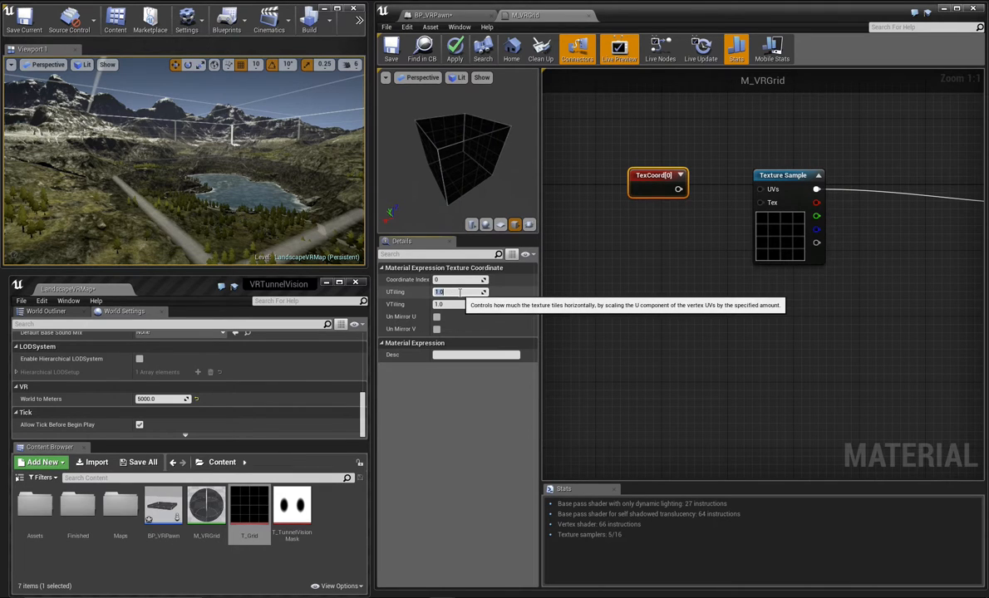
{"action": "type", "text": "150.0"}
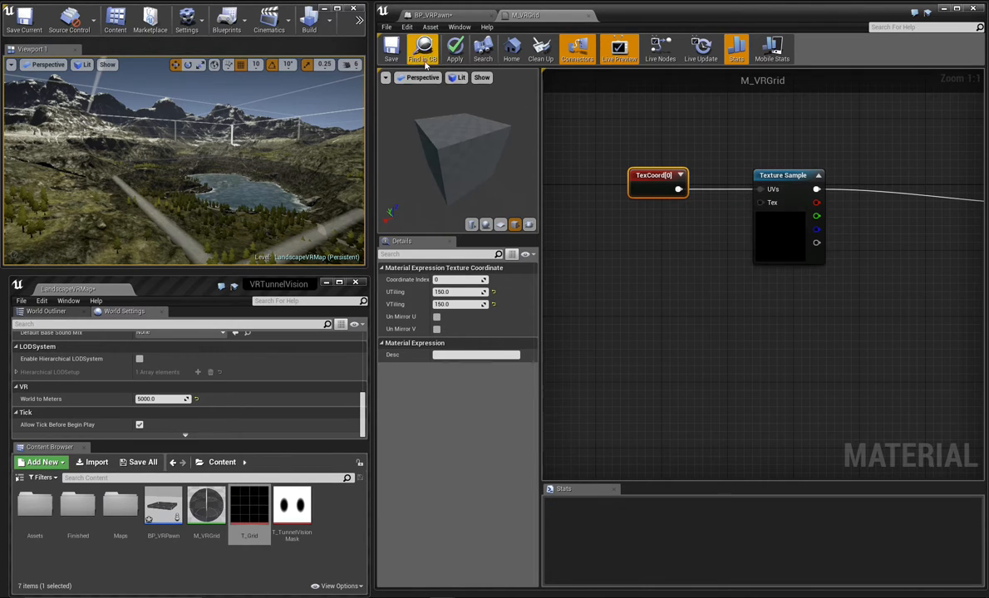
{"action": "left_click", "coordinate": [391, 48]}
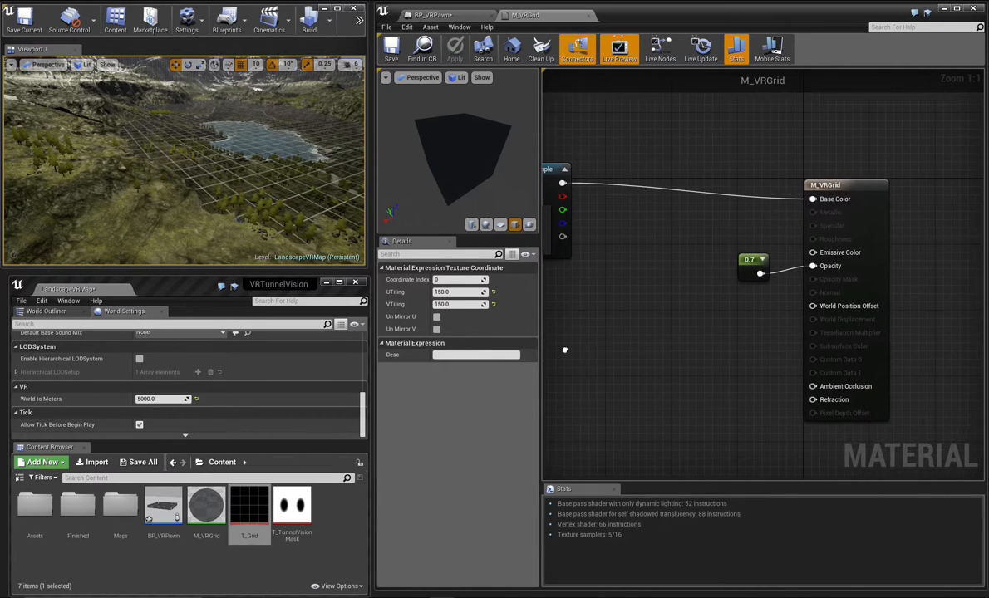
Enable Disable Depth Test in M_VRGrid's Translucency settings and save the material
{"action": "left_click", "coordinate": [831, 184]}
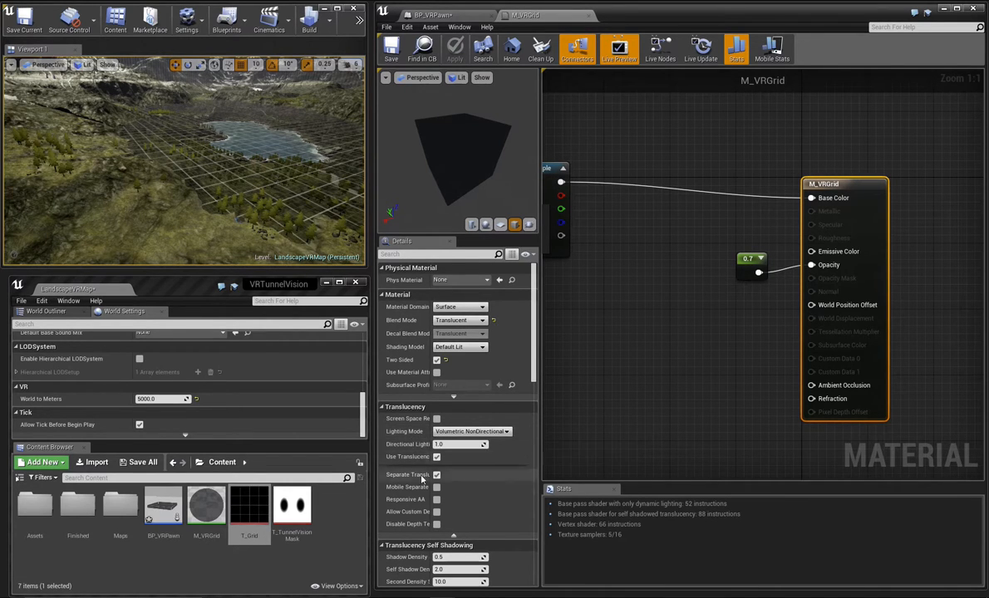
{"action": "scroll", "scroll_direction": "down", "scroll_amount": 3}
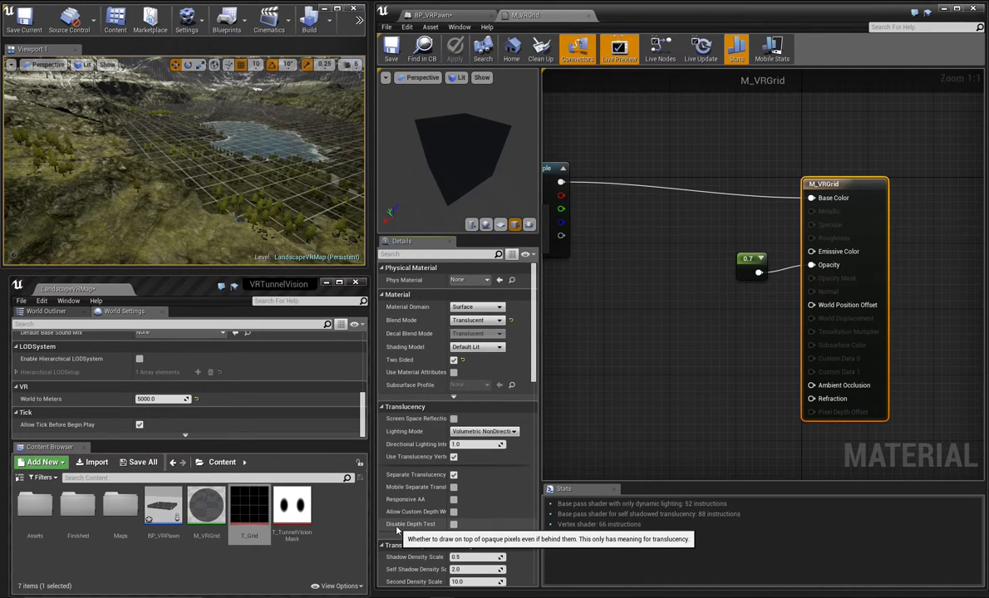
{"action": "left_click", "coordinate": [454, 525]}
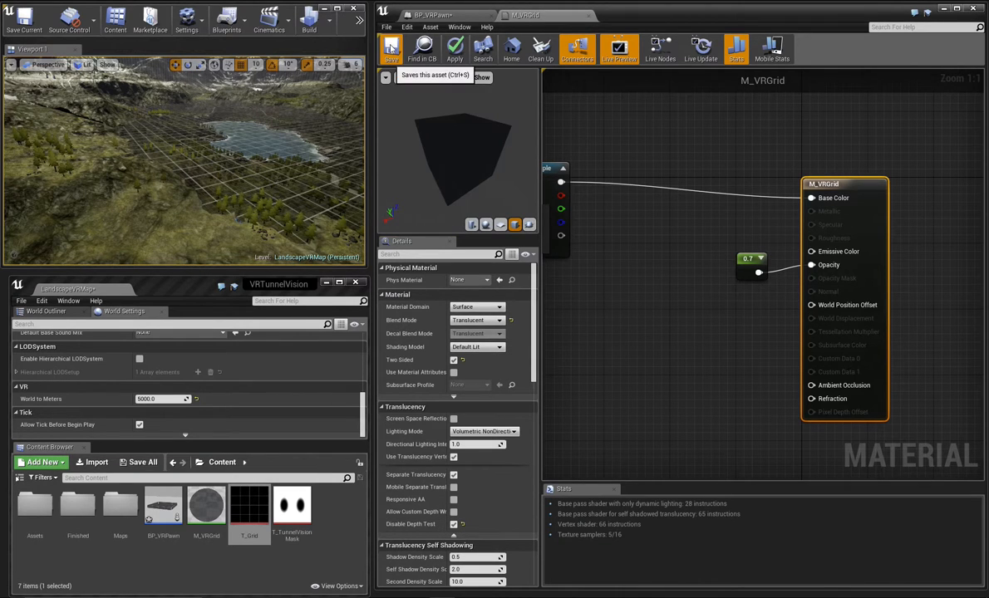
{"action": "left_click", "coordinate": [248, 507]}
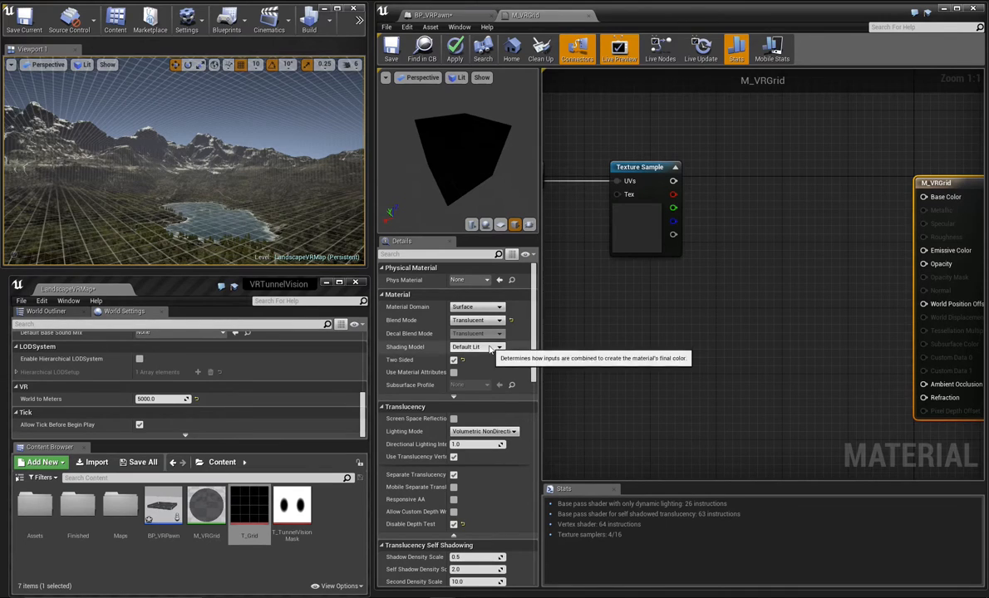
Set Shading Model to Unlit and add a dark grey BaseColor vector parameter
{"action": "left_click", "coordinate": [476, 347]}
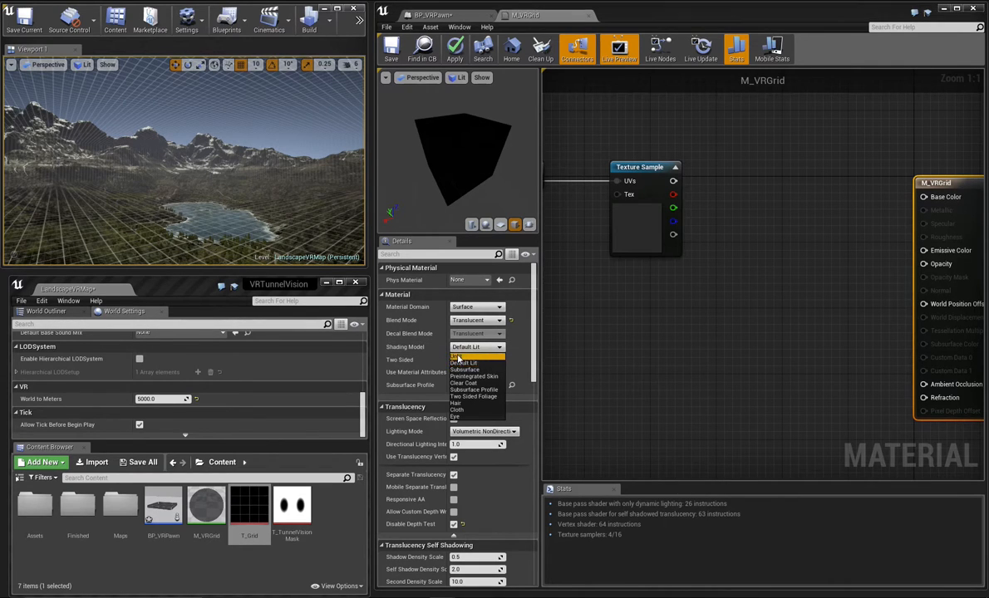
{"action": "left_click", "coordinate": [466, 363]}
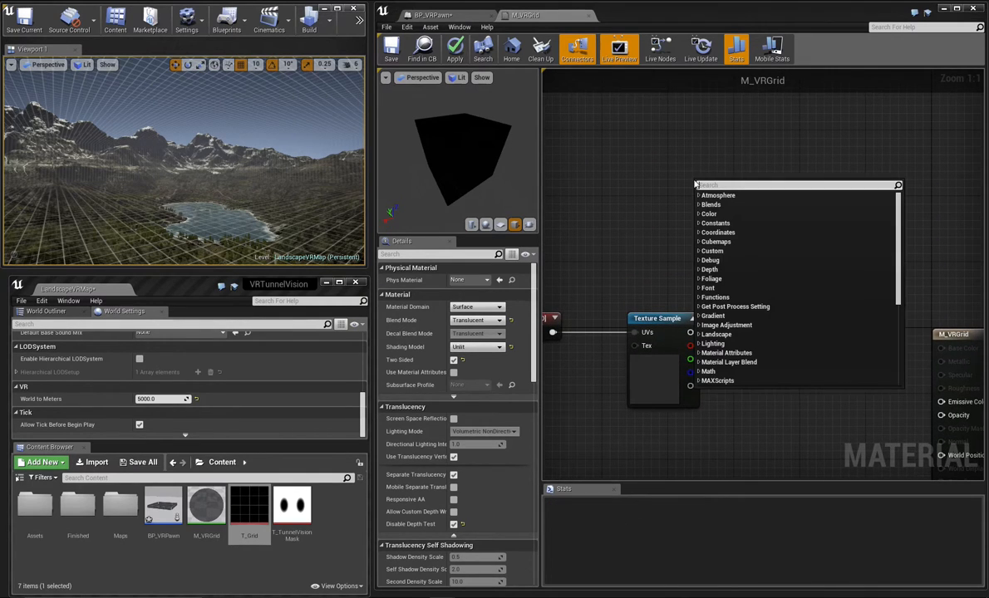
{"action": "type", "text": "para"}
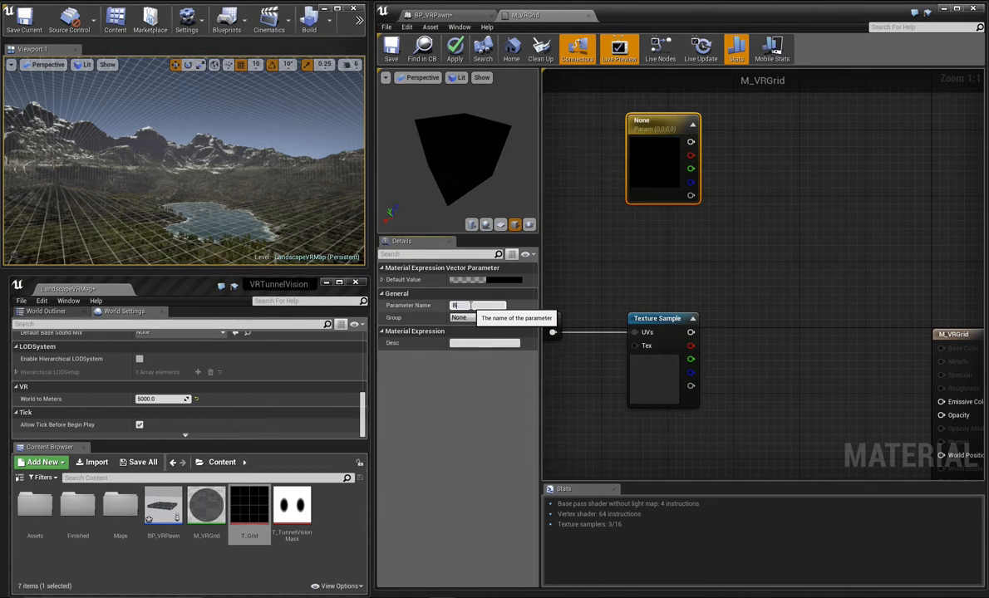
{"action": "type", "text": "BaseColor"}
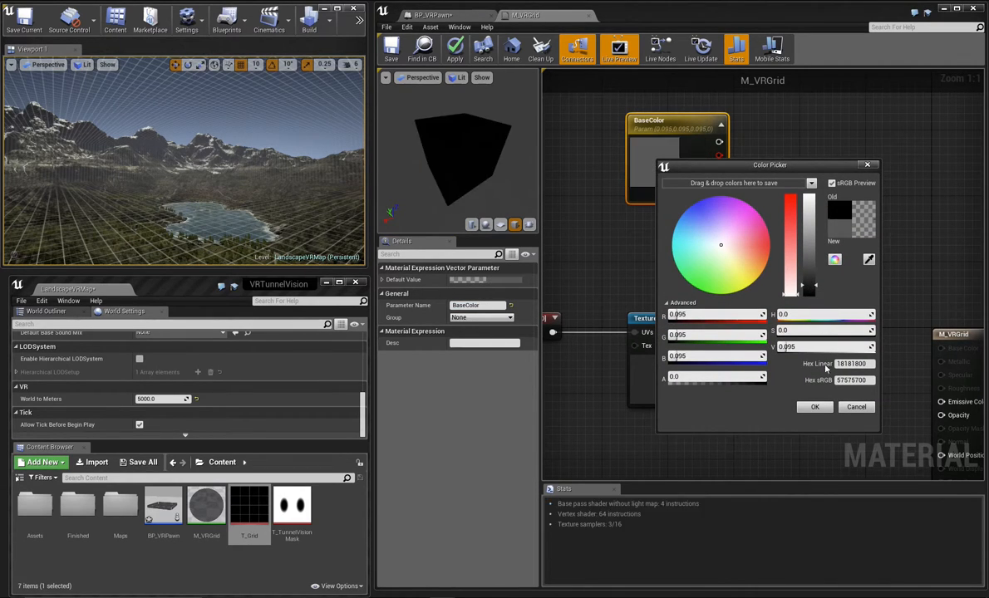
{"action": "left_click", "coordinate": [814, 407]}
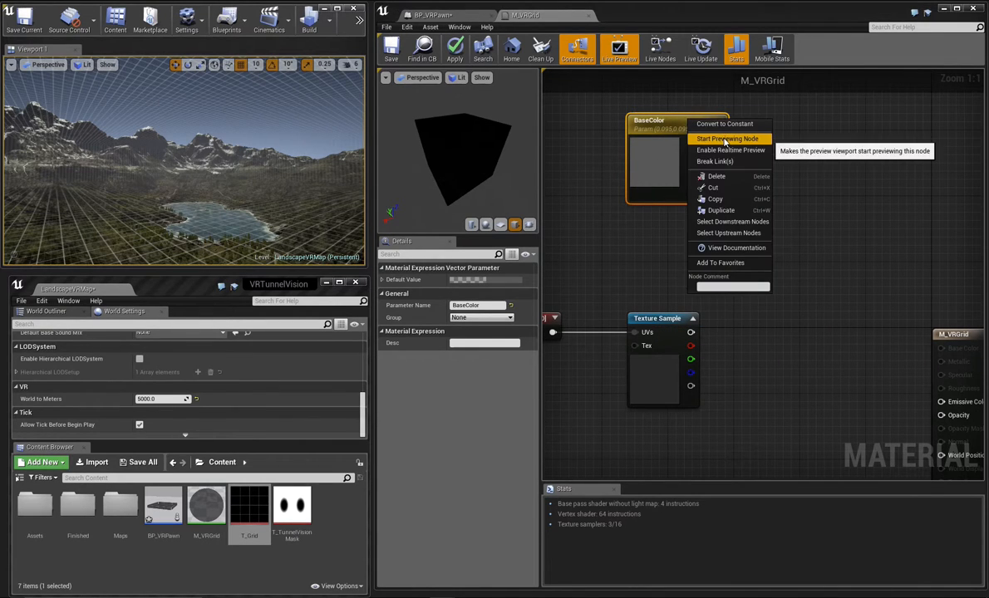
Duplicate BaseColor into a white GridColor parameter
{"action": "left_click", "coordinate": [727, 138]}
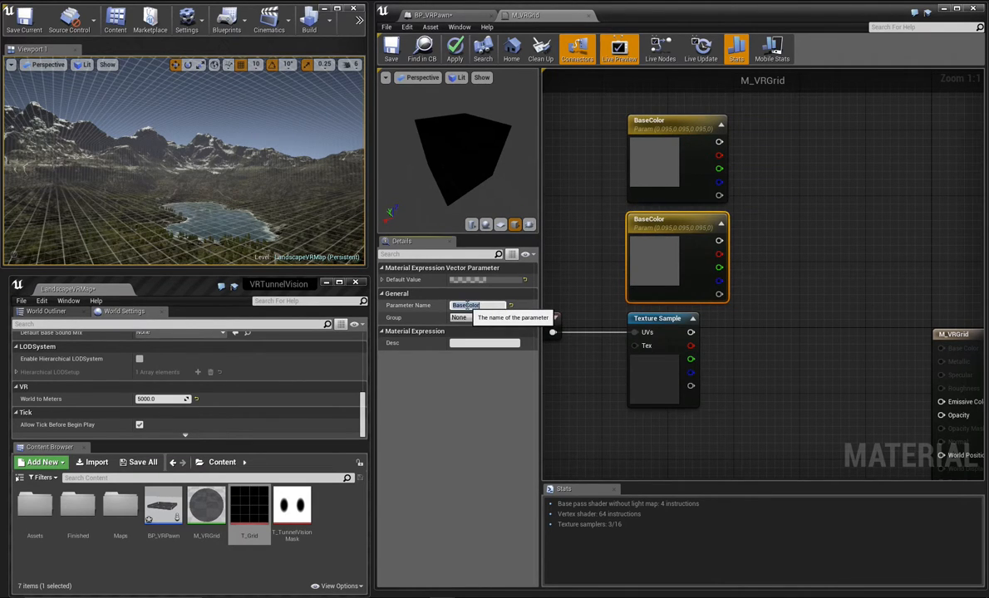
{"action": "type", "text": "GridColor"}
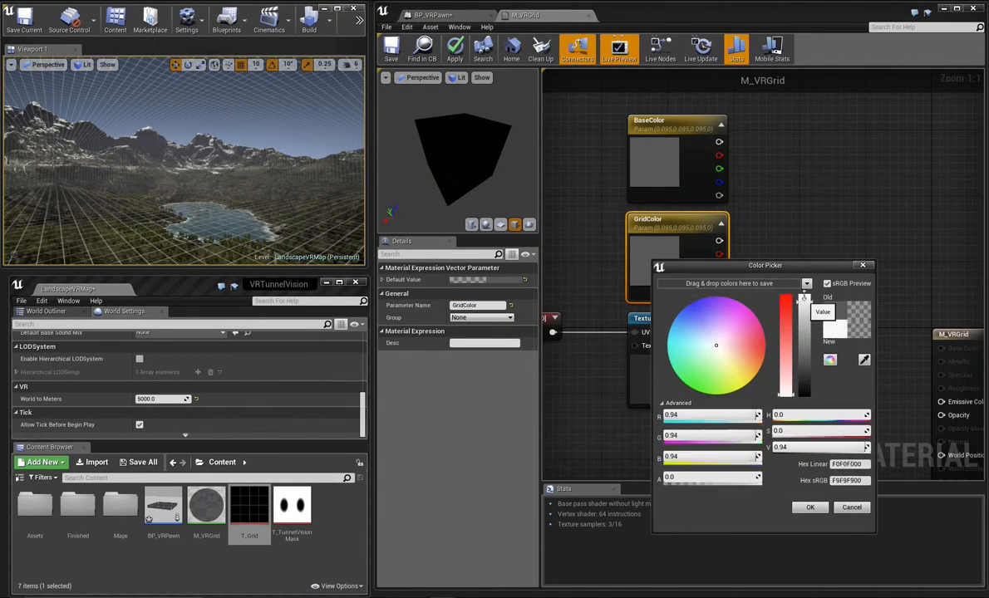
{"action": "left_click", "coordinate": [810, 506]}
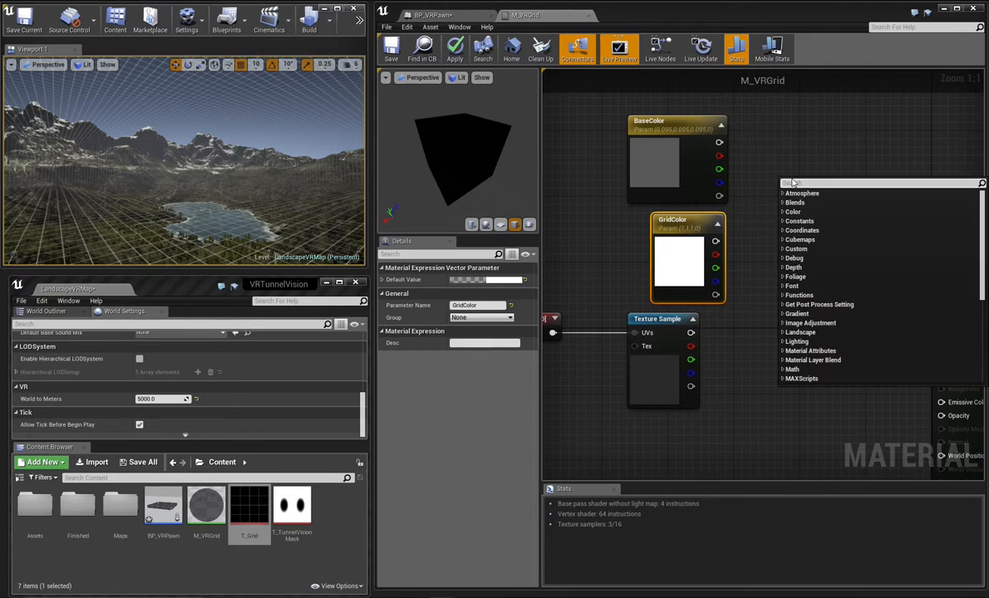
Add a LinearInterpolate node taking BaseColor and GridColor as its A and B inputs
{"action": "type", "text": "lerp"}
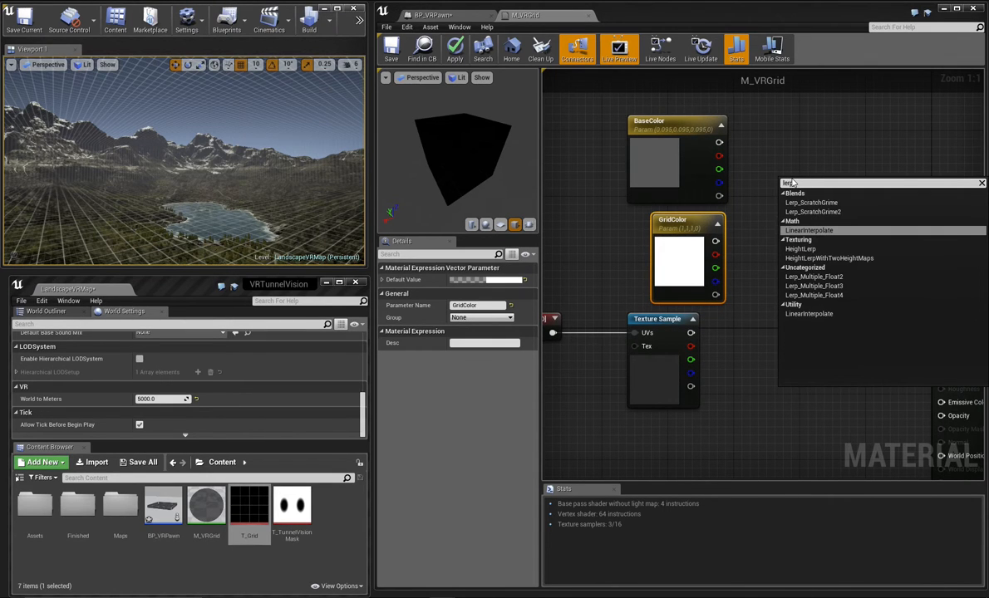
{"action": "left_click", "coordinate": [809, 230]}
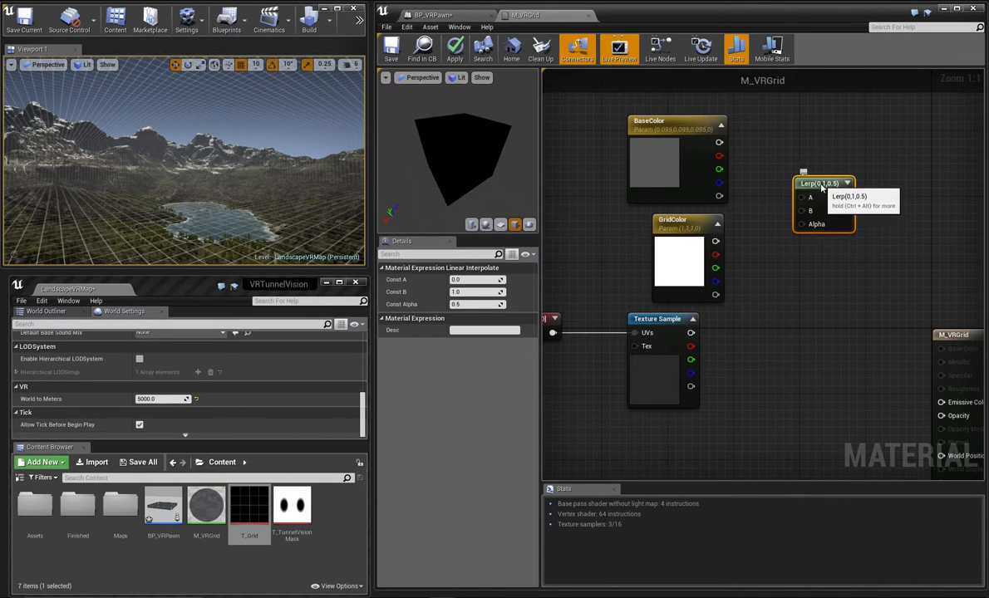
{"action": "left_click_drag", "start_coordinate": [719, 144], "coordinate": [801, 198]}
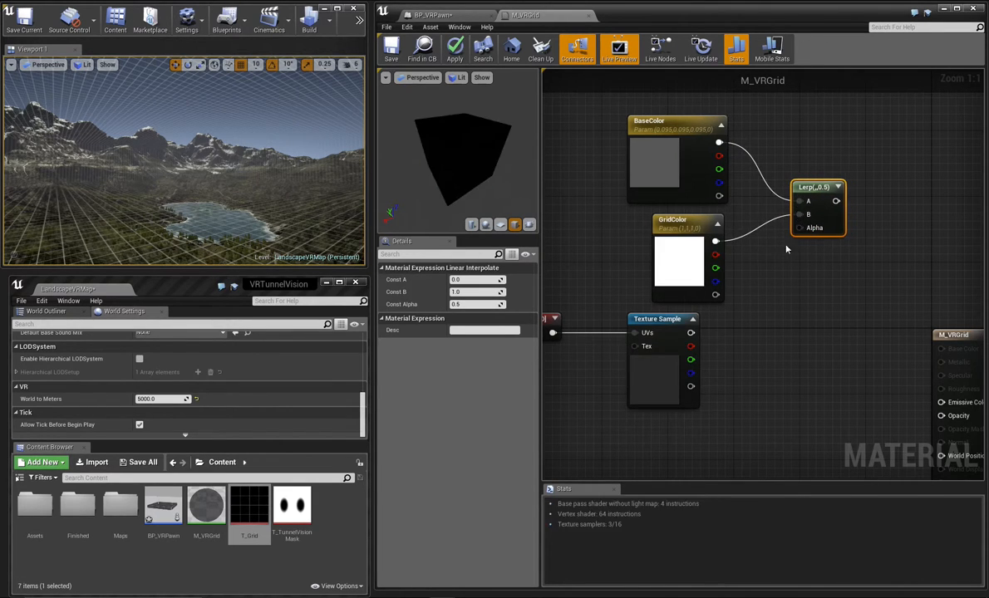
{"action": "mouse_move", "coordinate": [802, 228]}
{"action": "type", "text": "d"}
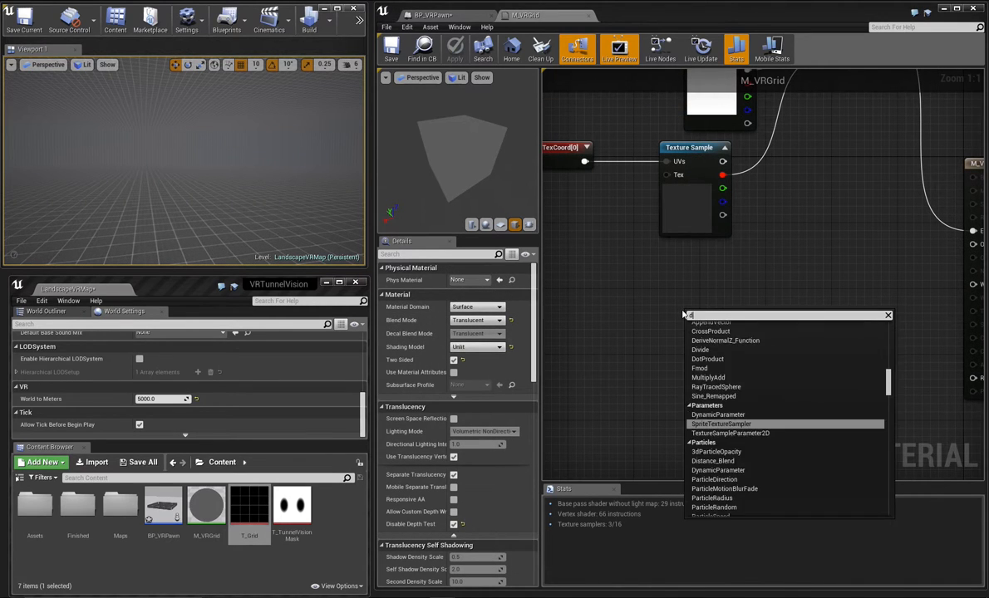
Drive a CameraDepthFade with a GridFadeLength parameter, invert it with OneMinus, and multiply it into the texture
{"action": "type", "text": "ept"}
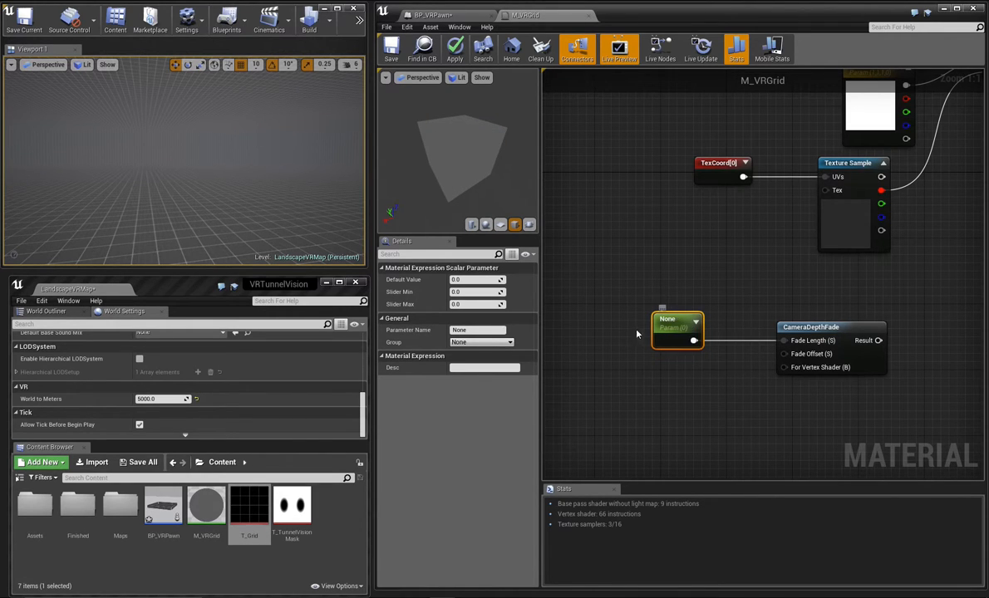
{"action": "mouse_move", "coordinate": [478, 330]}
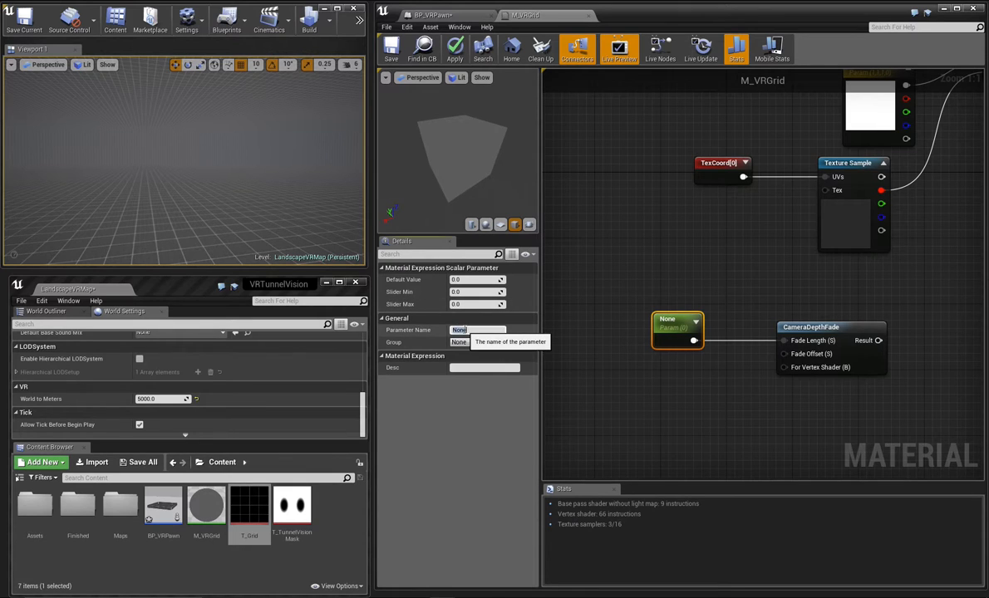
{"action": "type", "text": "Gr"}
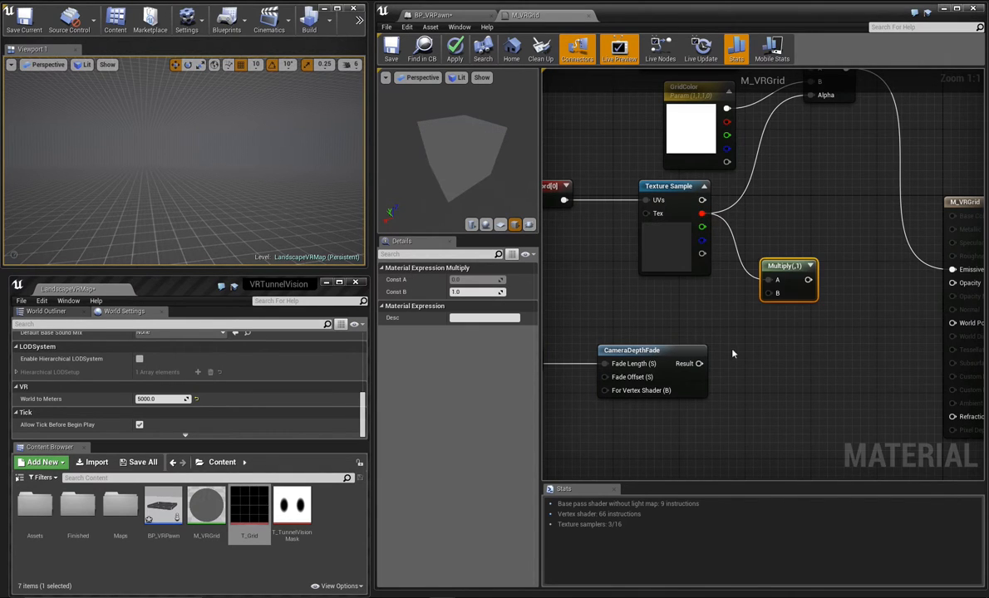
{"action": "mouse_move", "coordinate": [696, 363]}
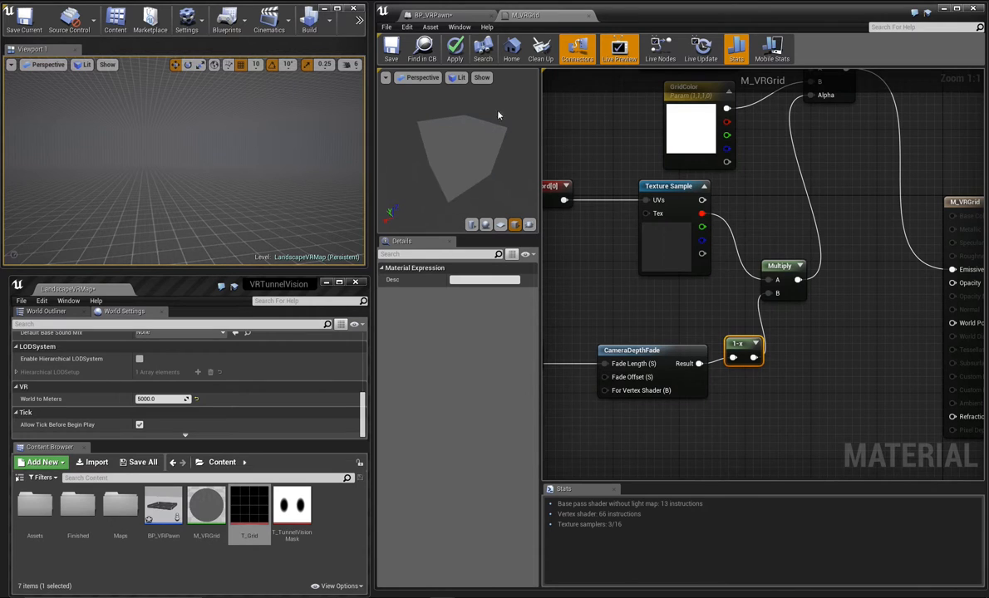
{"action": "left_click", "coordinate": [391, 49]}
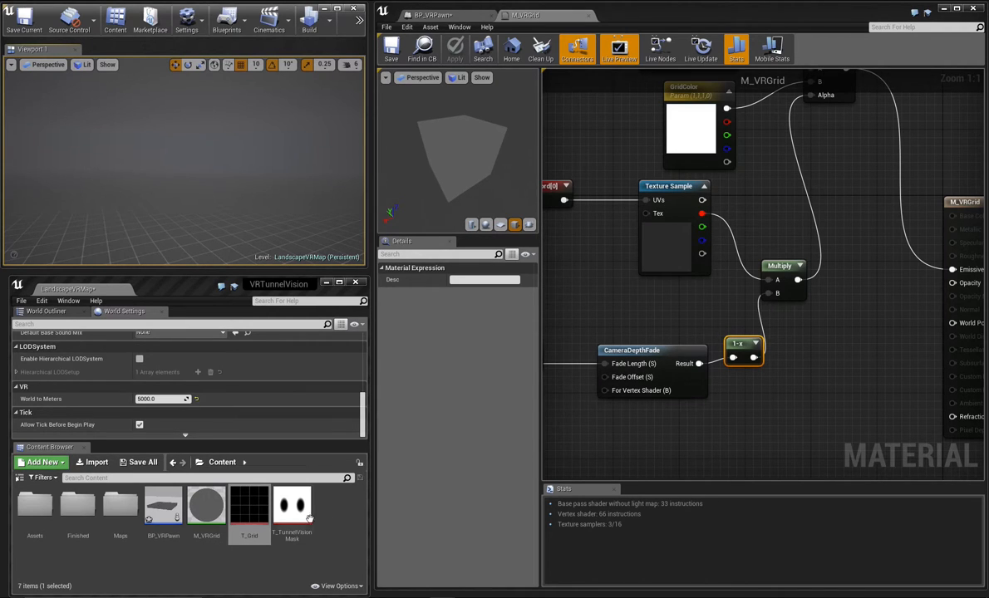
Open T_TunnelVisionMask's source PSD in Photoshop to view the Left Eye and Right Eye circles
{"action": "double_click", "coordinate": [291, 506]}
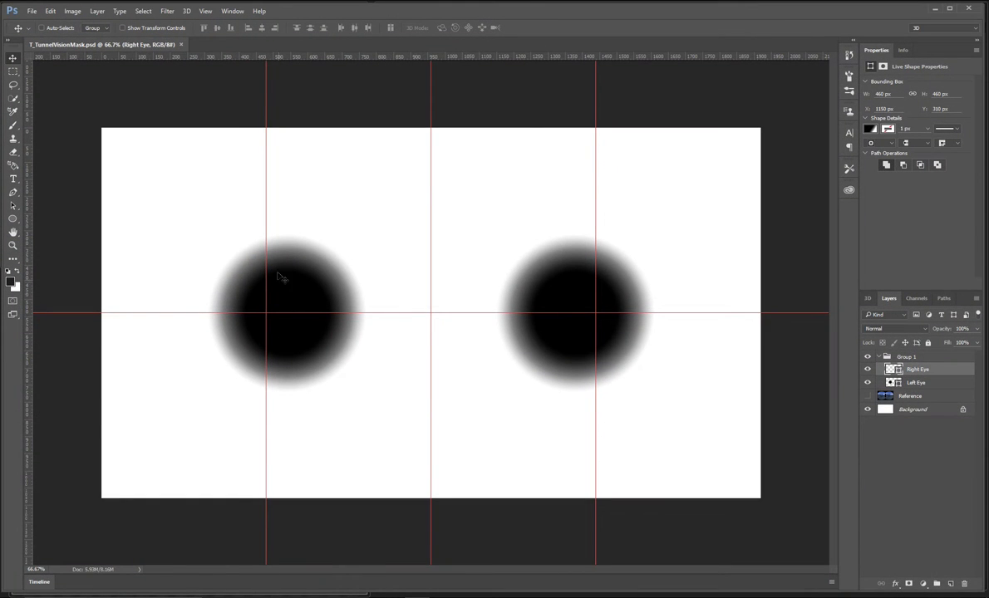
{"action": "mouse_move", "coordinate": [266, 211]}
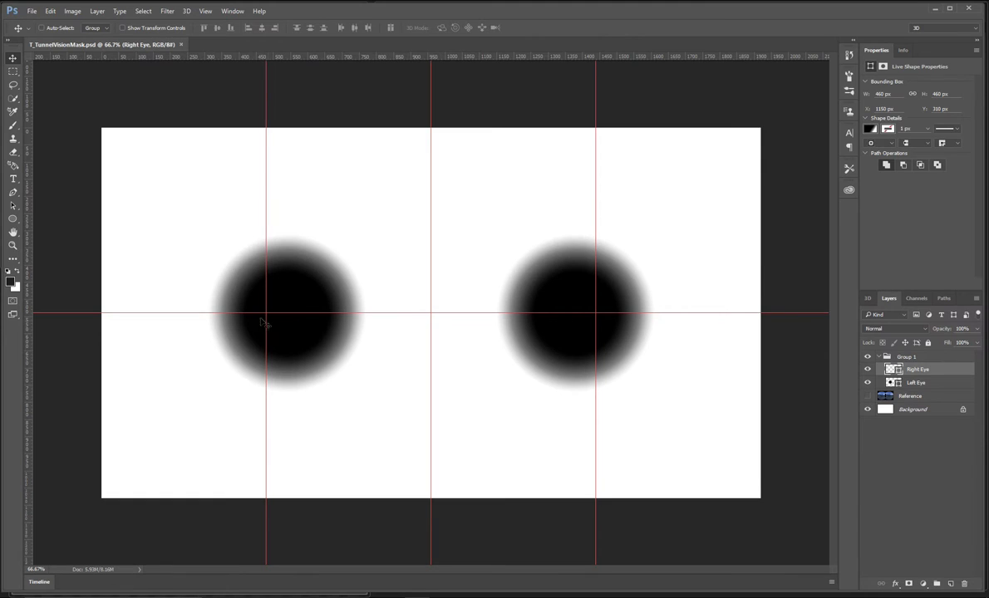
{"action": "mouse_move", "coordinate": [291, 329]}
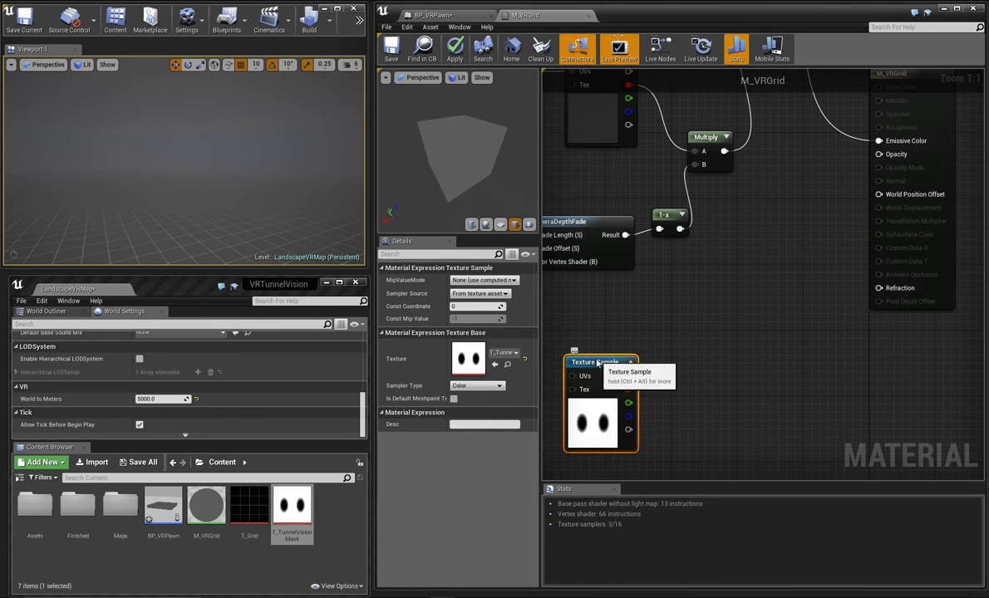
{"action": "mouse_move", "coordinate": [673, 362]}
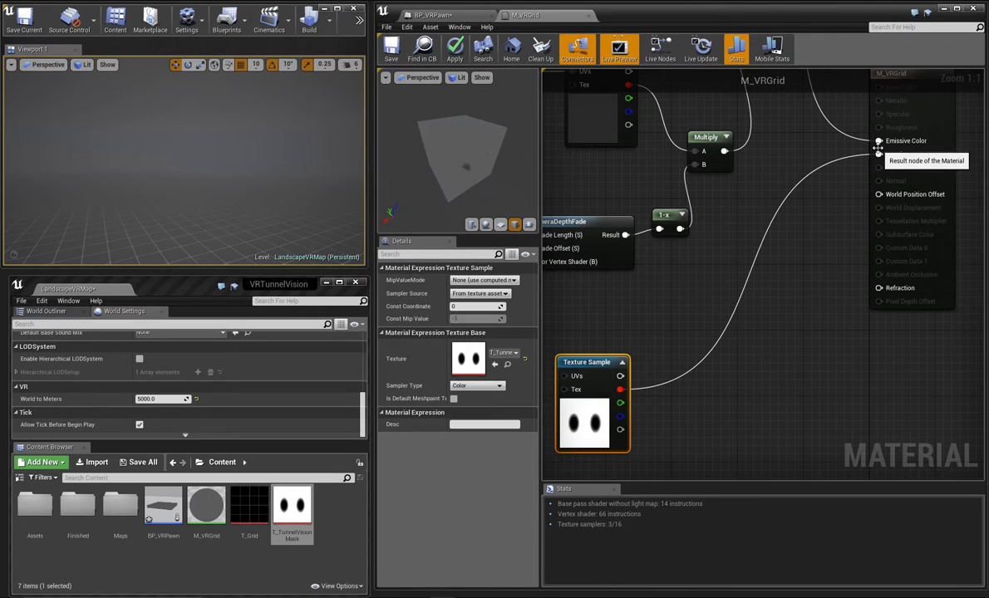
Connect the T_TunnelVisionMask texture sample to M_VRGrid's Opacity and save the material
{"action": "left_click", "coordinate": [392, 48]}
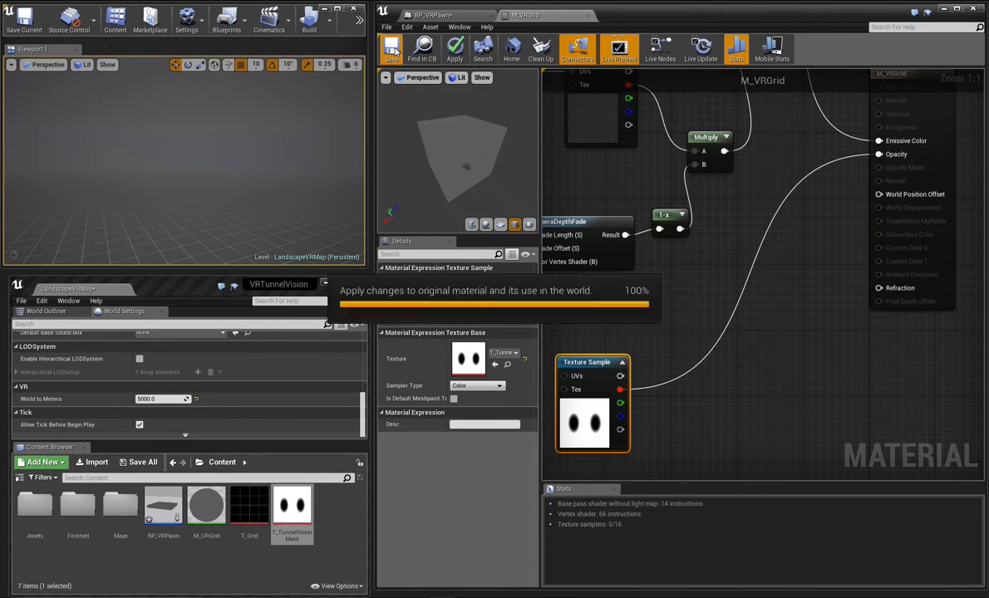
{"action": "left_click", "coordinate": [455, 49]}
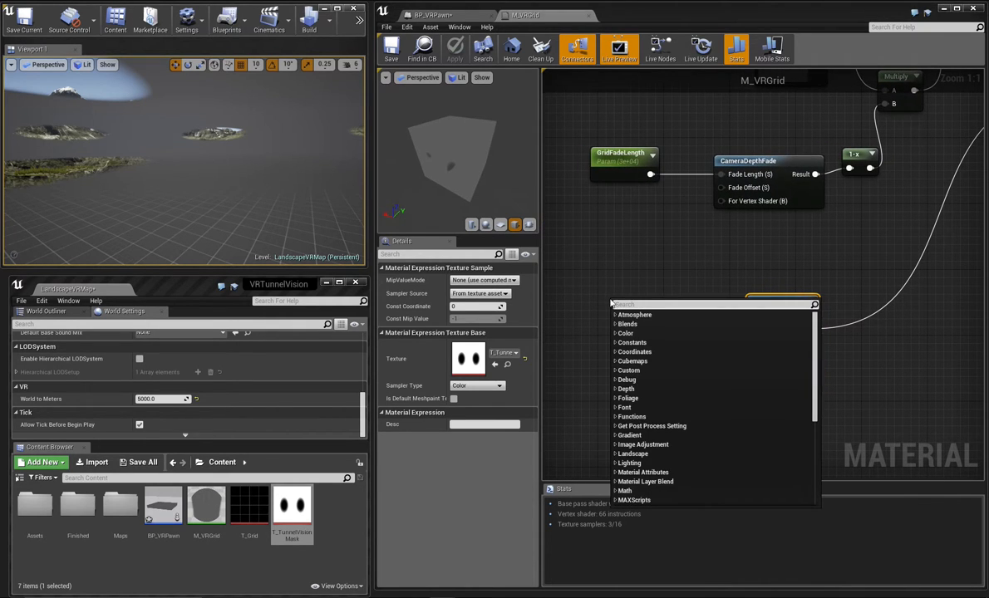
Add a ScreenPosition node and feed it into the mask Texture Sample's UVs
{"action": "type", "text": "screen"}
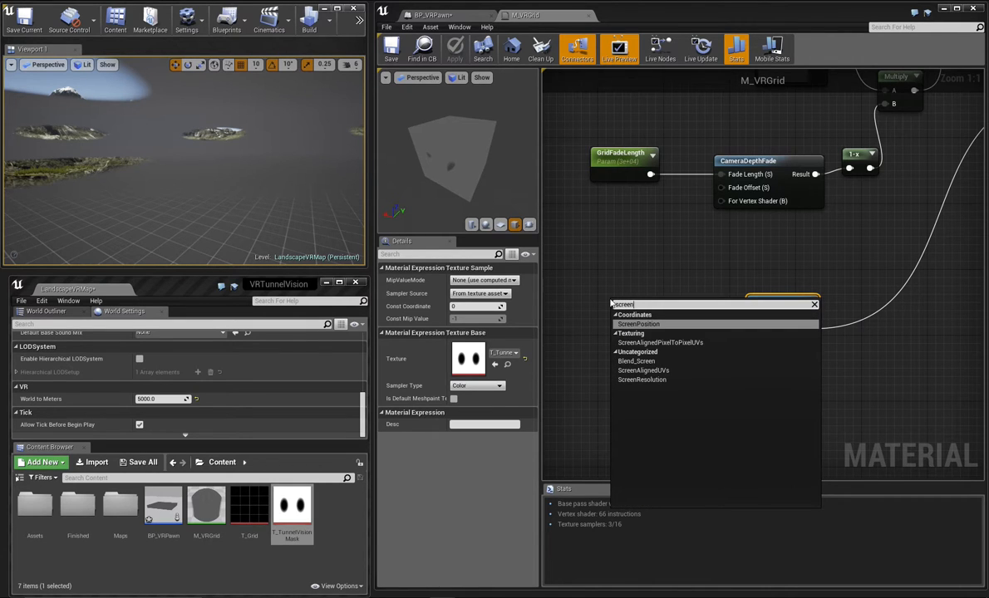
{"action": "left_click", "coordinate": [638, 324]}
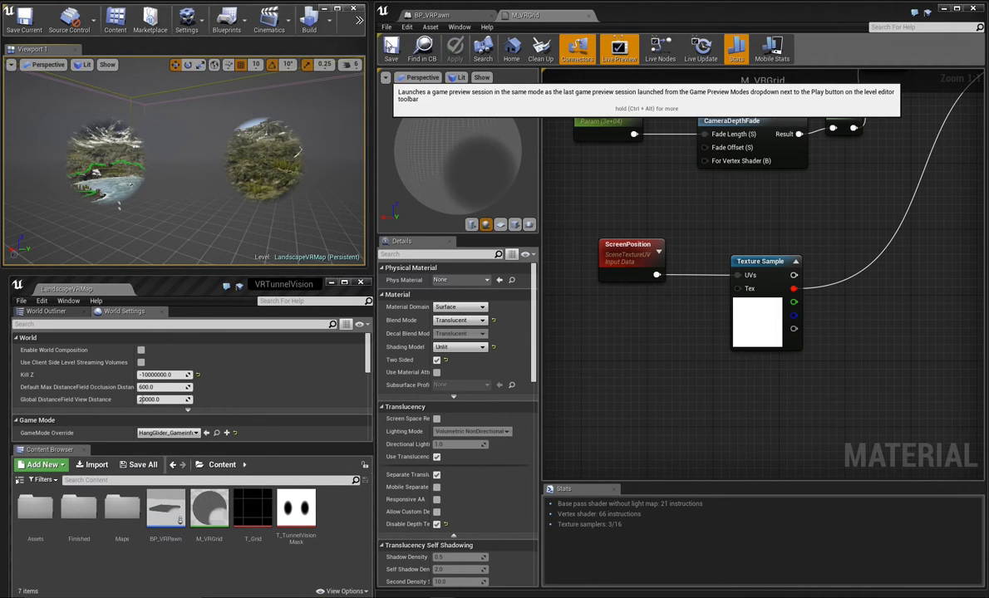
Preview the tunnel-vision material in a Play session, then return to the BP_VRPawn blueprint
{"action": "left_click", "coordinate": [620, 48]}
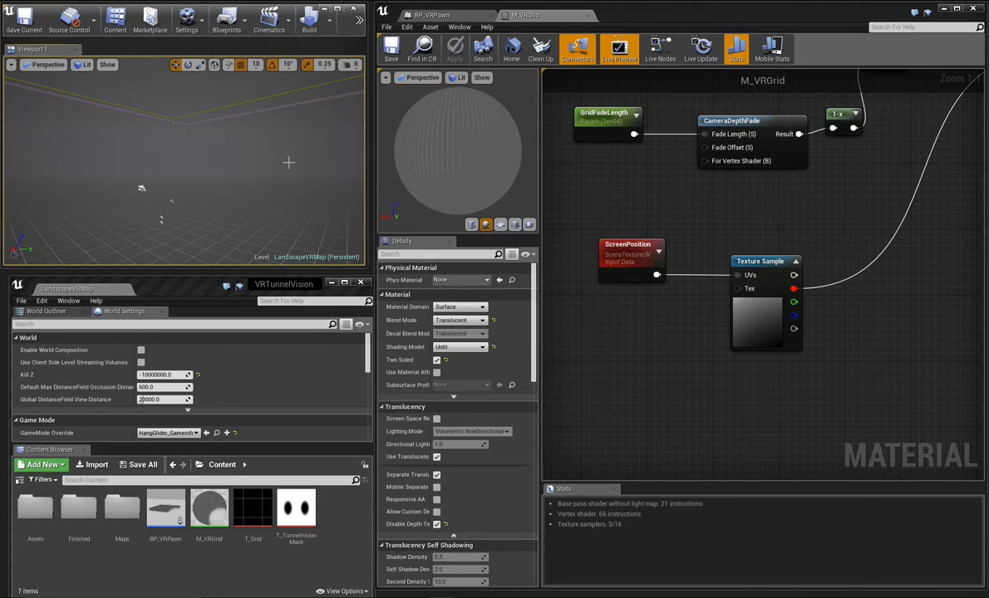
{"action": "left_click", "coordinate": [429, 15]}
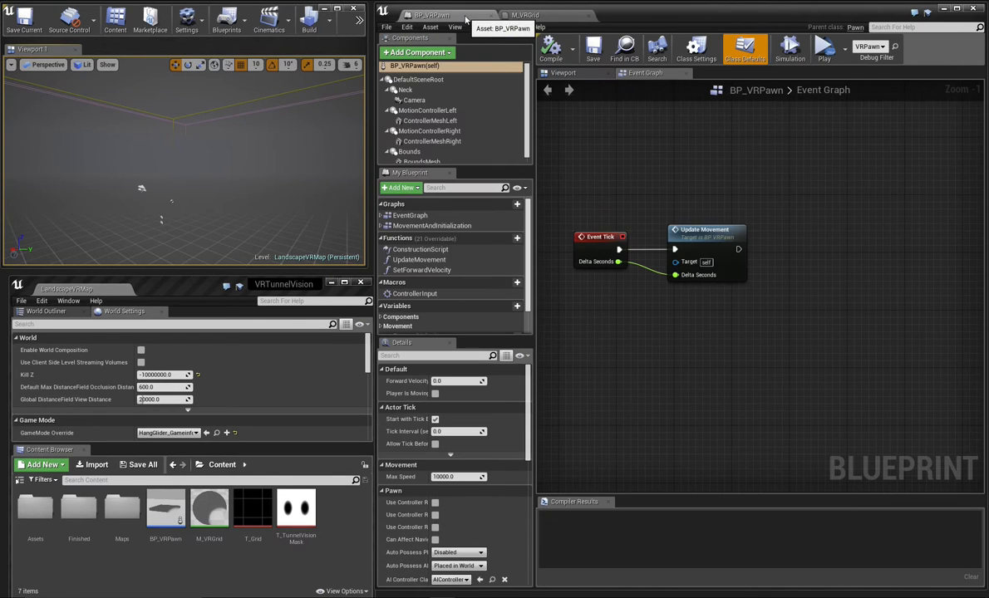
Enable Render CustomDepth Pass on ControllerMeshLeft and ControllerMeshRight
{"action": "left_click", "coordinate": [564, 73]}
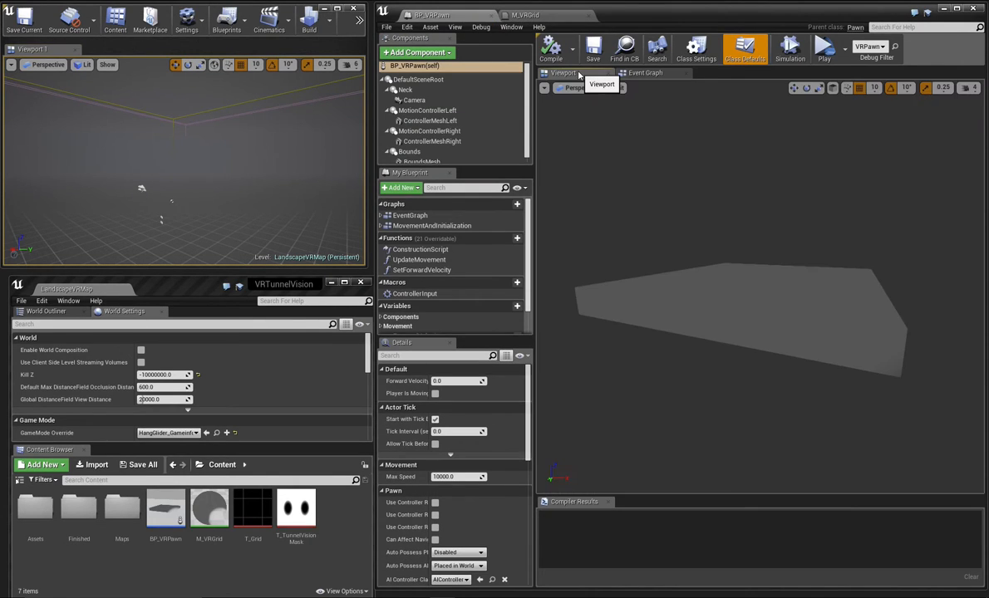
{"action": "left_click", "coordinate": [430, 120]}
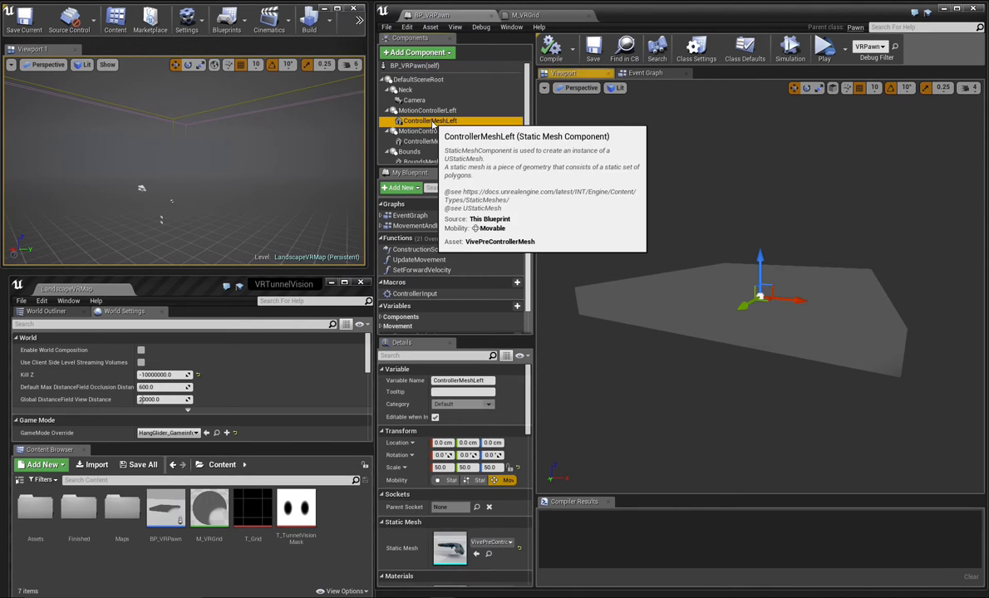
{"action": "mouse_move", "coordinate": [529, 399]}
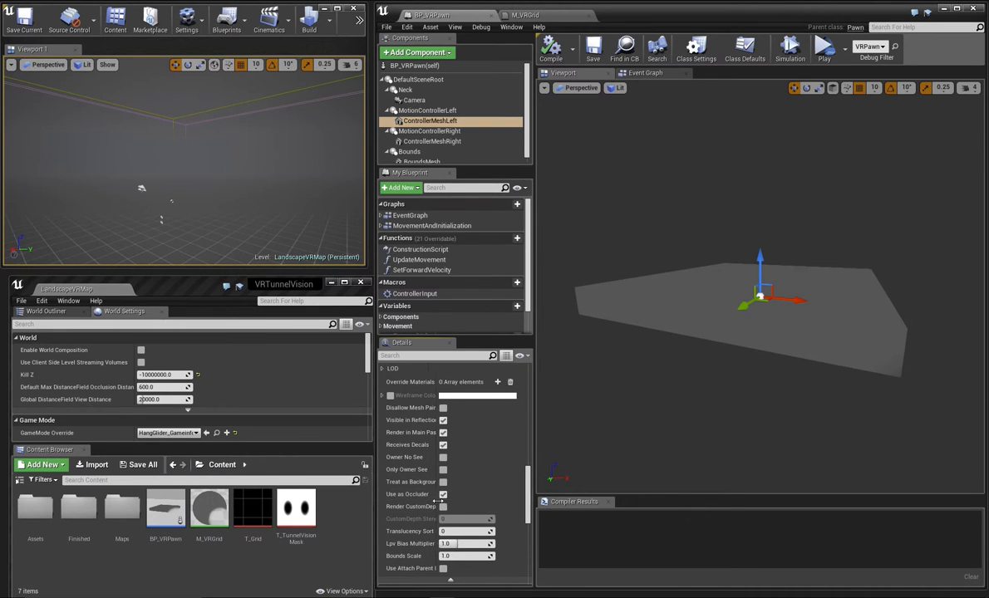
{"action": "mouse_move", "coordinate": [455, 511]}
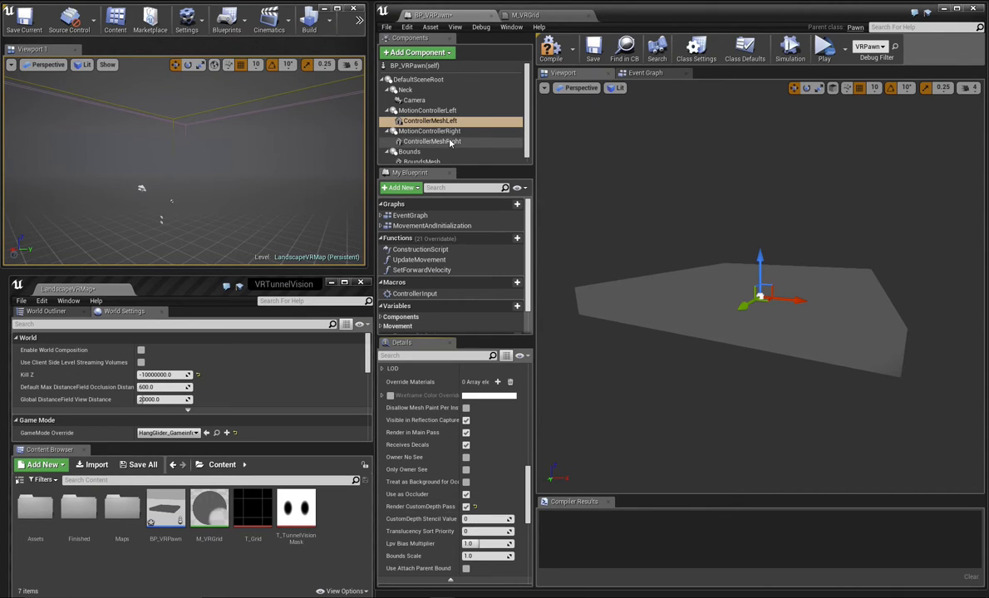
{"action": "left_click", "coordinate": [432, 141]}
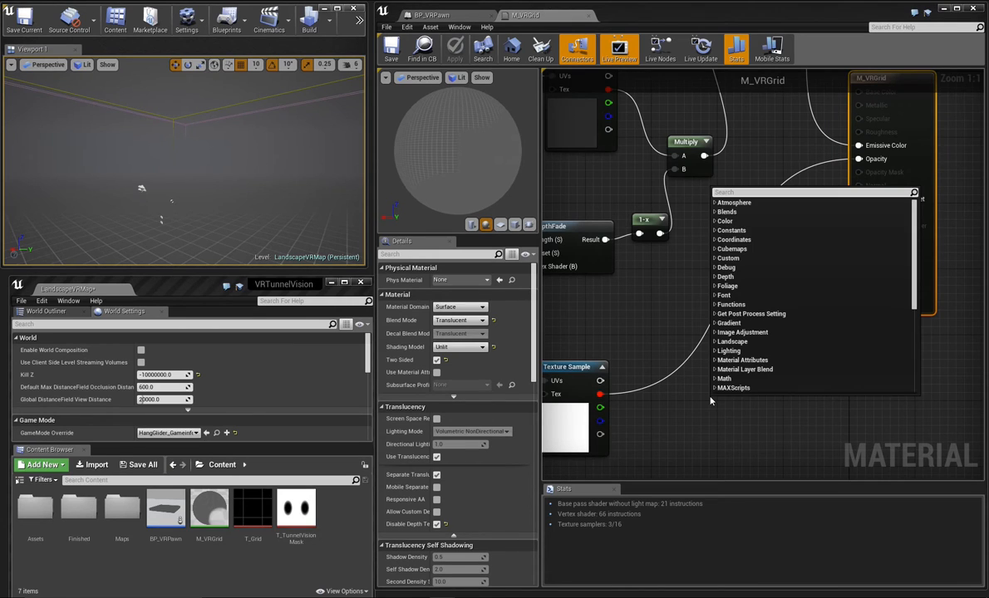
Multiply a CustomDepth SceneTexture by 0.001 and wire the result into Opacity
{"action": "type", "text": "scenet"}
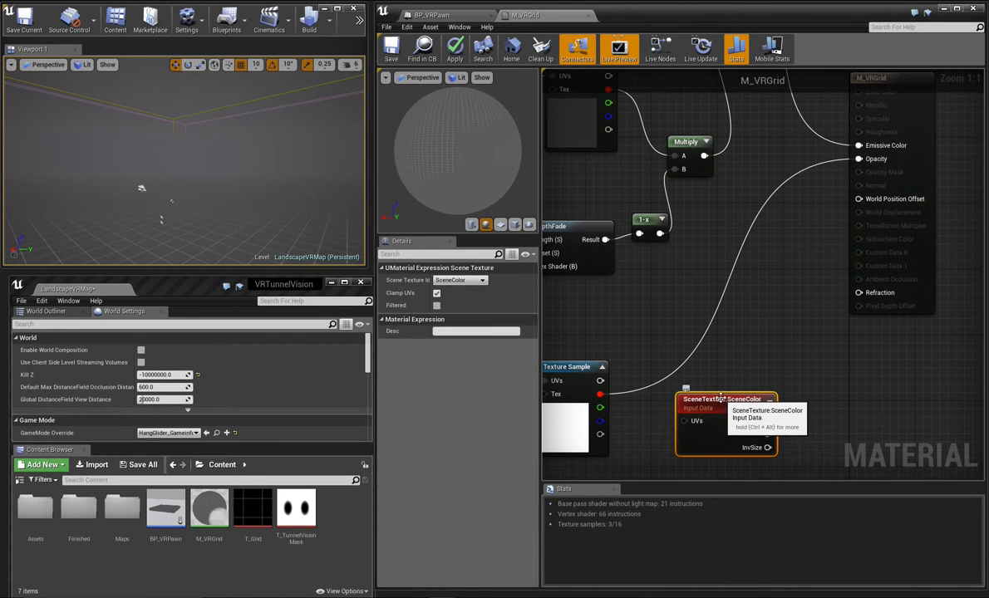
{"action": "left_click", "coordinate": [459, 281]}
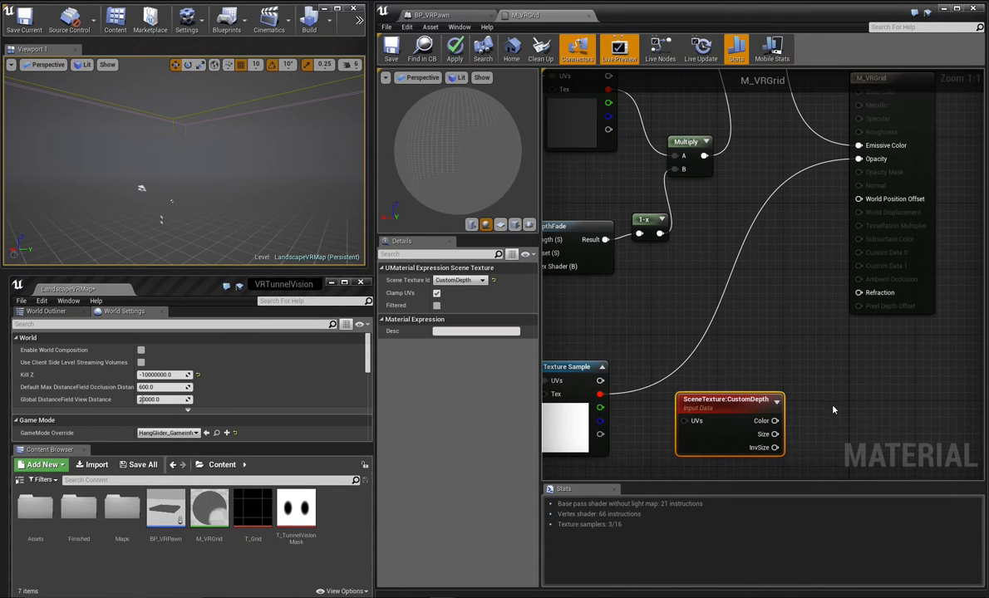
{"action": "mouse_move", "coordinate": [836, 408]}
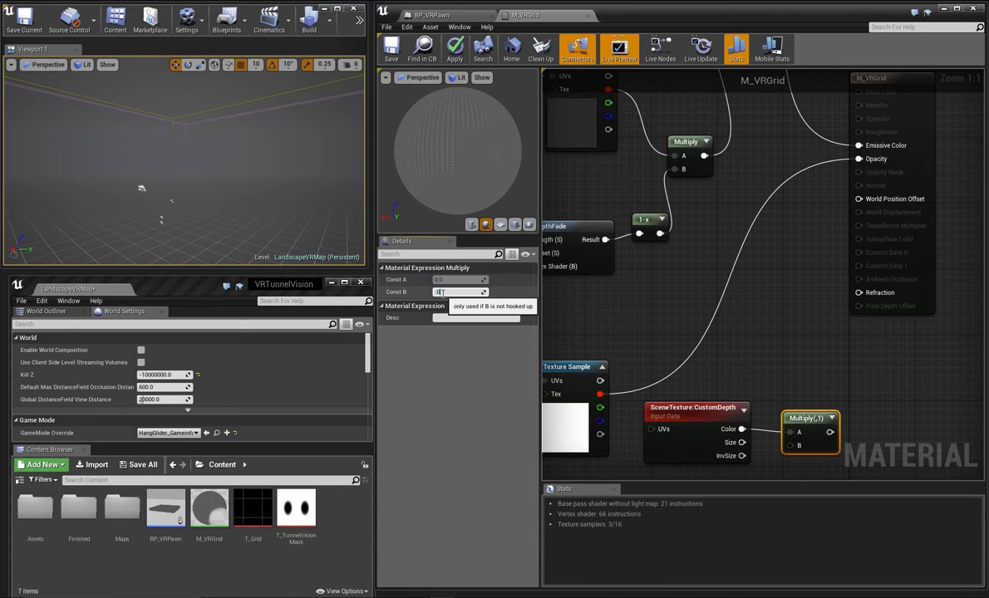
{"action": "type", "text": "0.001"}
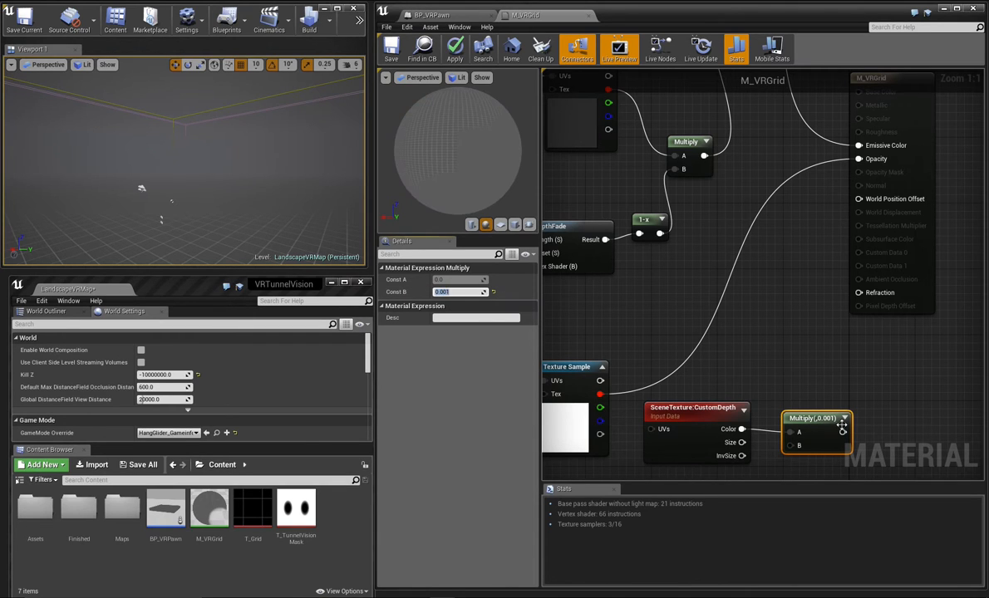
{"action": "left_click_drag", "start_coordinate": [842, 432], "coordinate": [860, 146]}
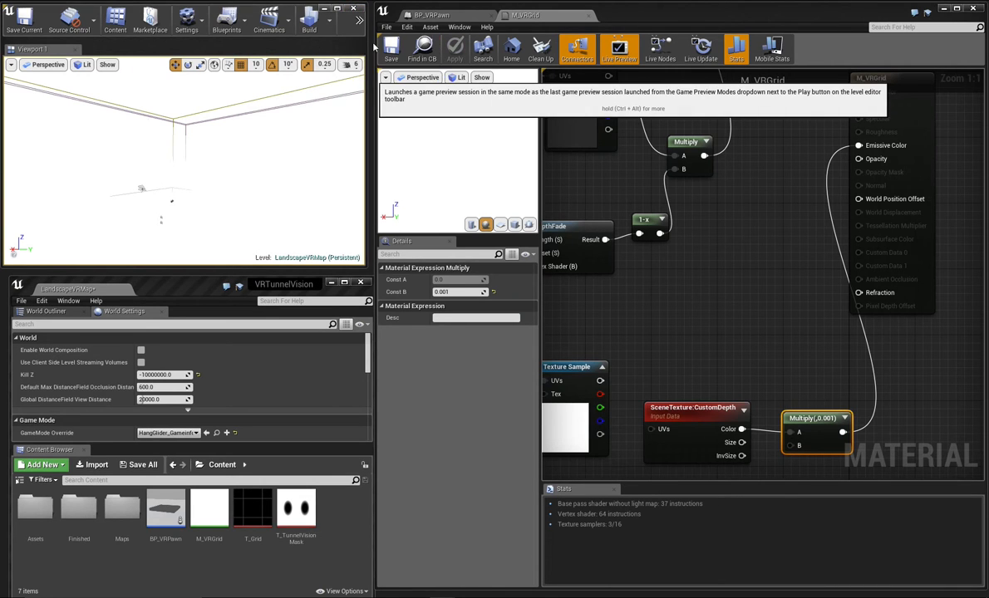
{"action": "mouse_move", "coordinate": [733, 285]}
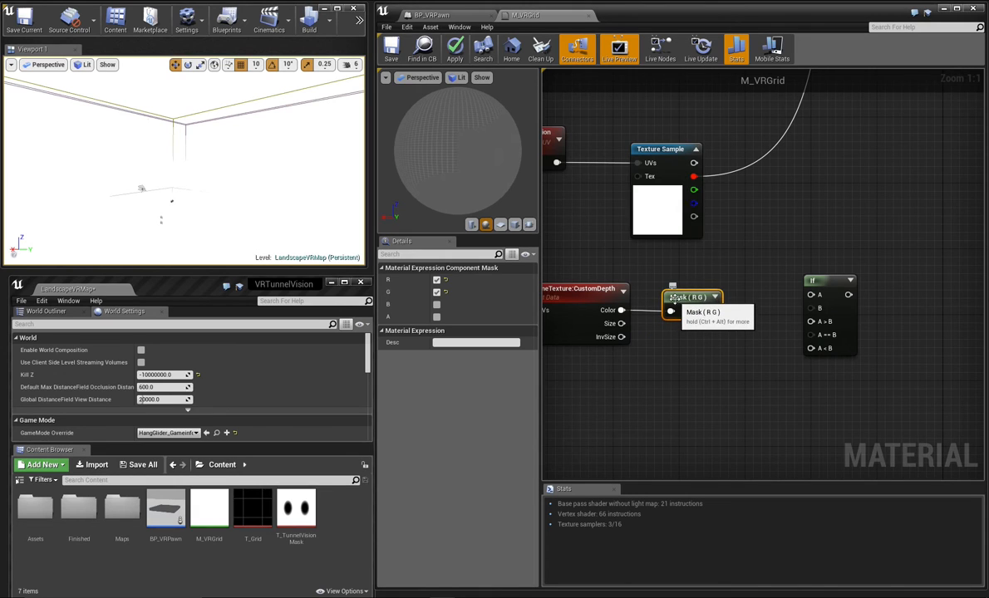
Add a HorizonDistance scalar parameter (50000) on the If node's B input
{"action": "left_click", "coordinate": [436, 292]}
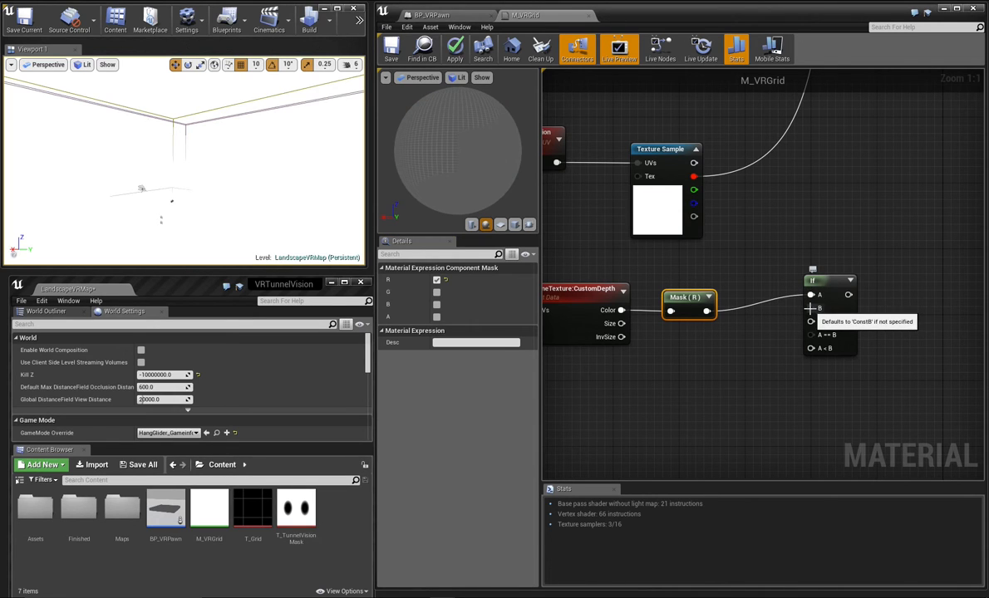
{"action": "left_click_drag", "start_coordinate": [810, 308], "coordinate": [690, 378]}
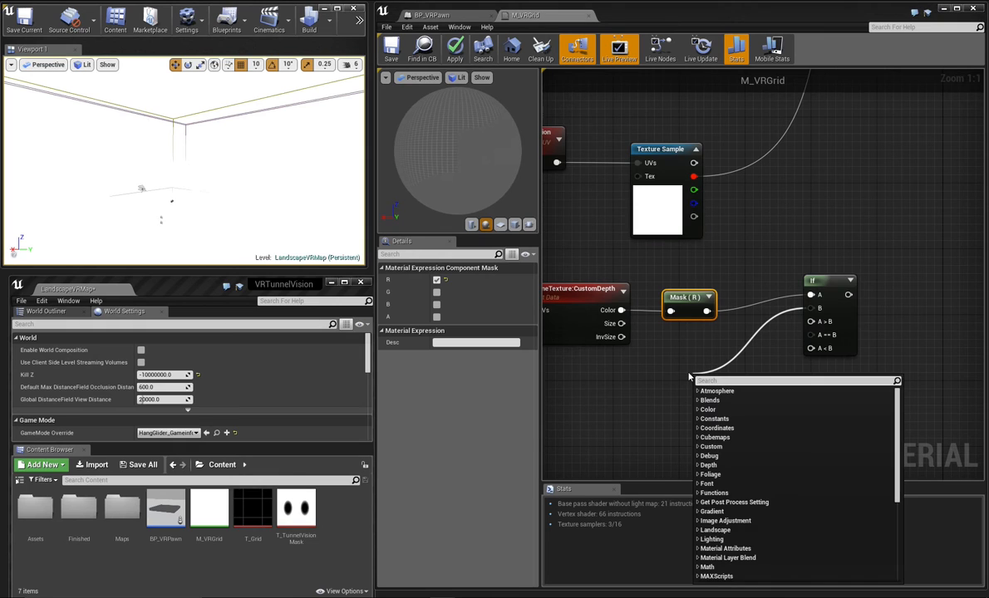
{"action": "type", "text": "scala"}
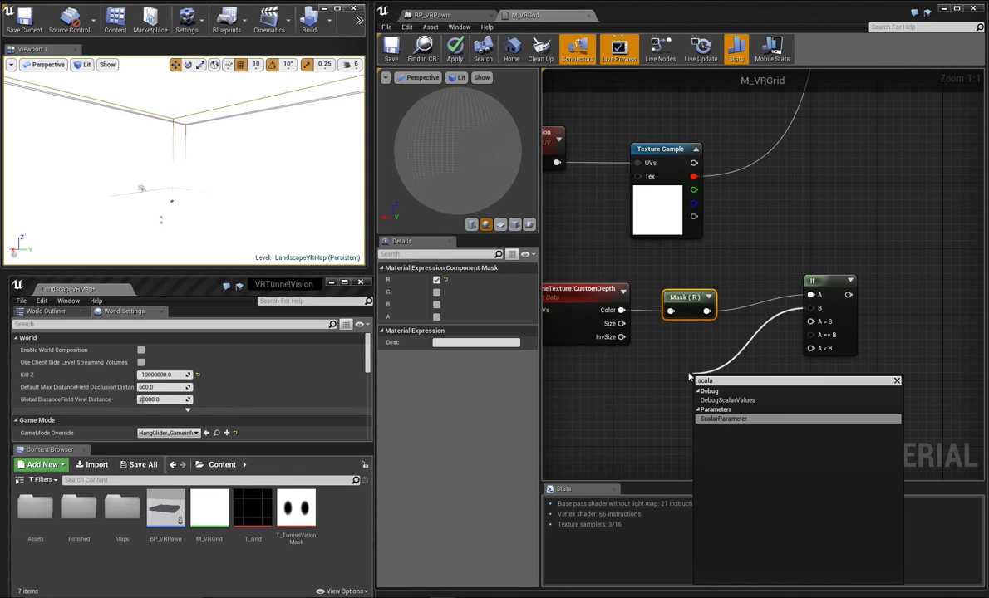
{"action": "left_click", "coordinate": [723, 419]}
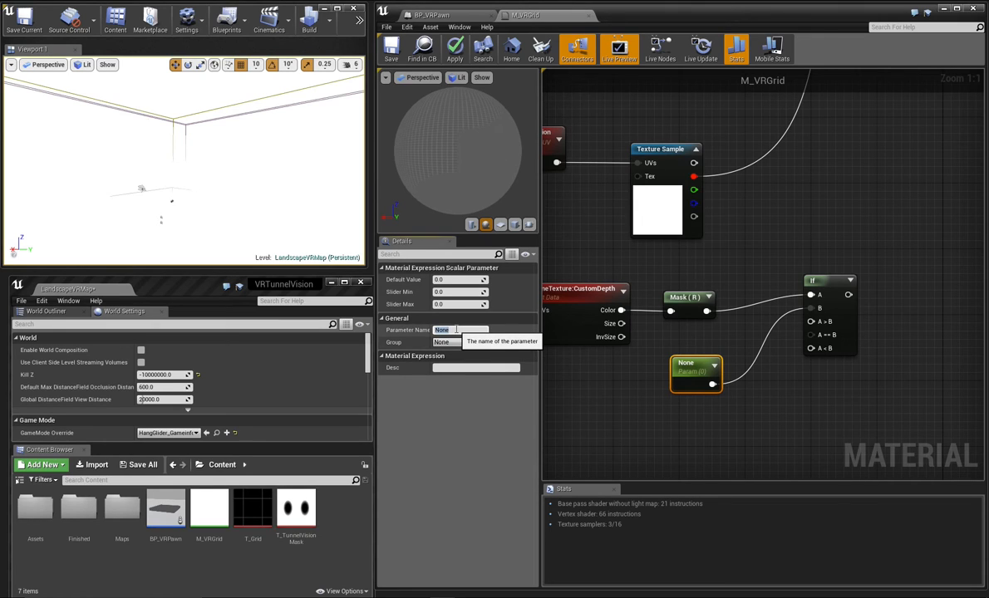
{"action": "type", "text": "HorizonDistanc"}
{"action": "left_click", "coordinate": [460, 280]}
{"action": "type", "text": "50000"}
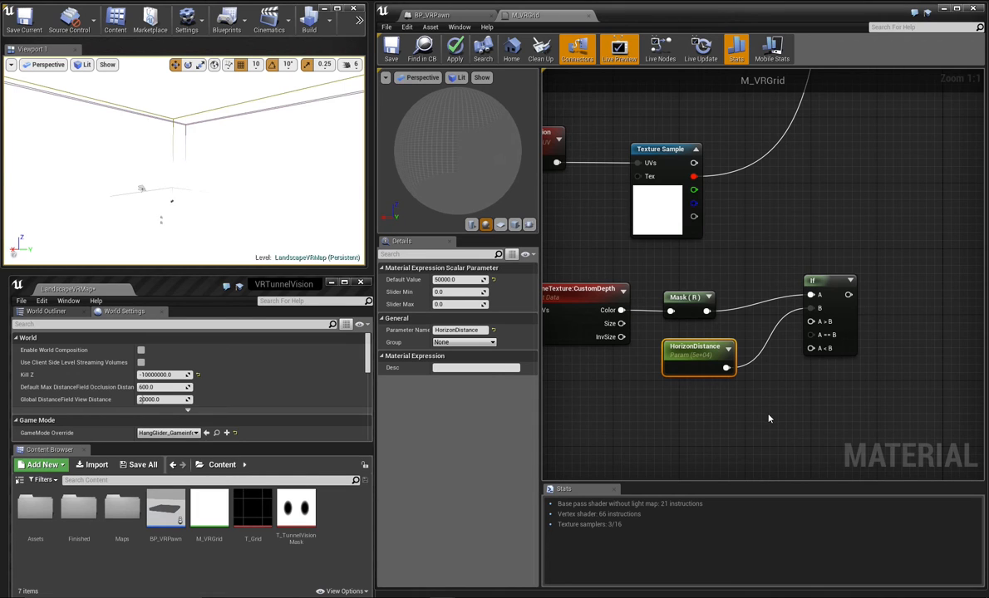
{"action": "mouse_move", "coordinate": [694, 176]}
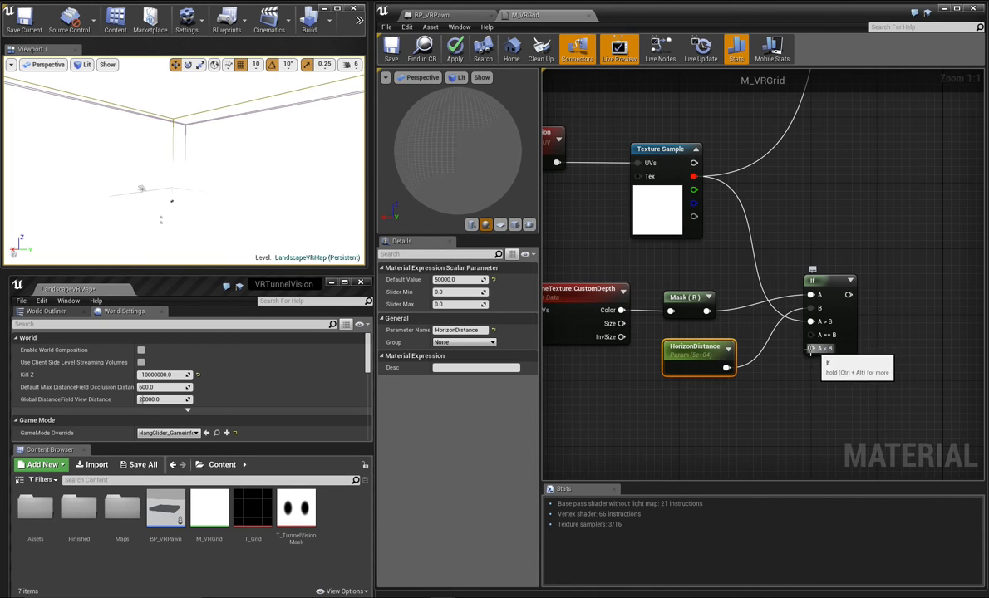
Wire the texture into the If branches, add a Constant, and route the If output to Opacity
{"action": "left_click", "coordinate": [829, 288]}
{"action": "type", "text": "const"}
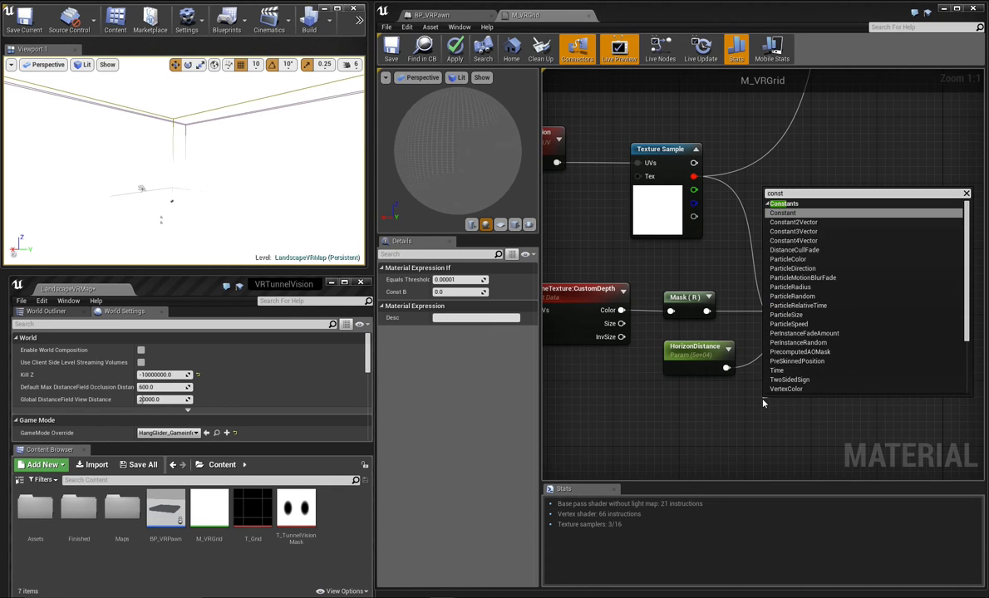
{"action": "left_click", "coordinate": [782, 212]}
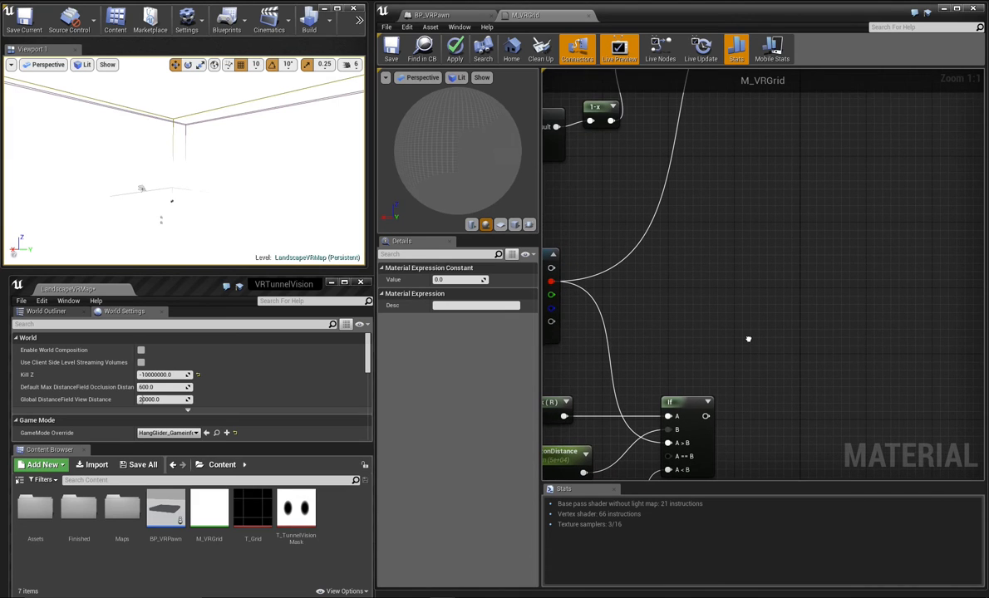
{"action": "left_click_drag", "start_coordinate": [705, 414], "coordinate": [748, 199]}
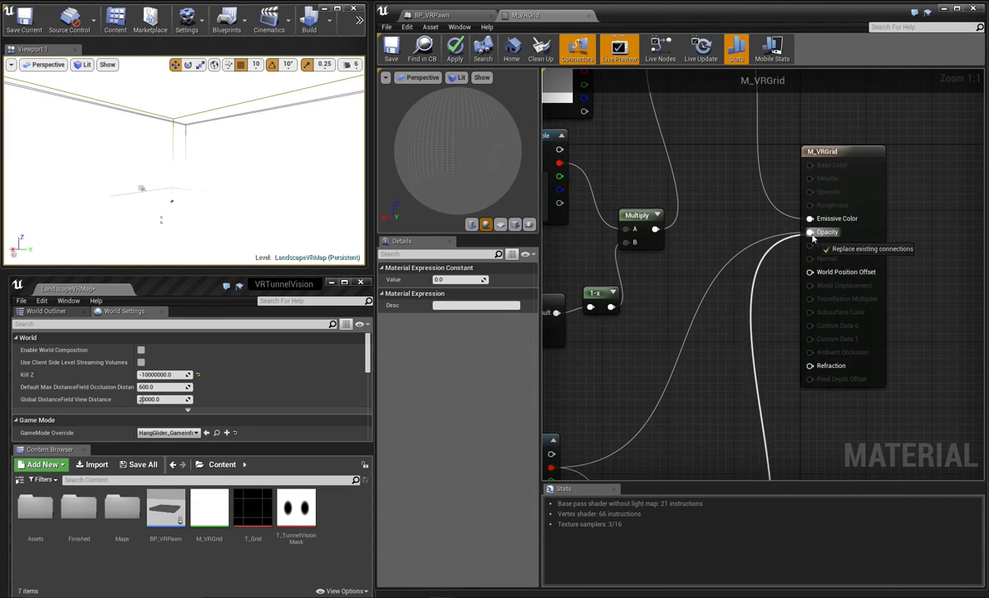
{"action": "left_click", "coordinate": [811, 232]}
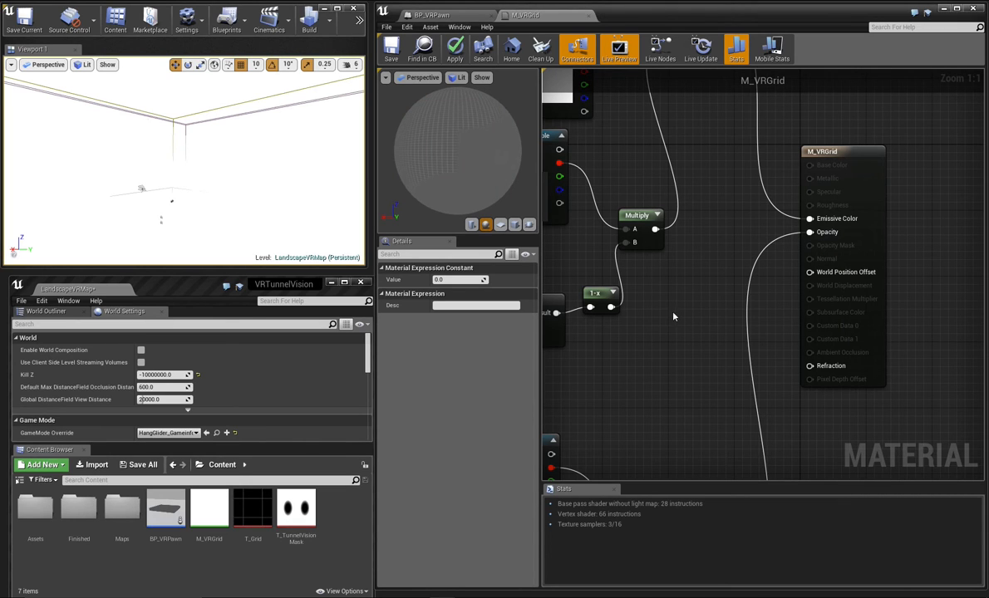
Apply the completed custom-depth cutout graph in M_VRGrid
{"action": "left_click", "coordinate": [390, 48]}
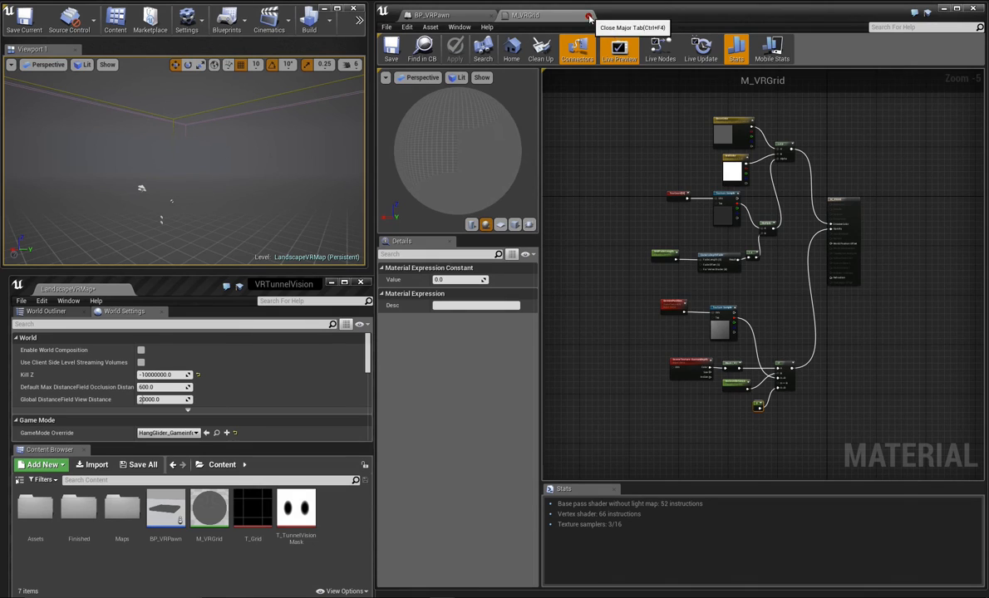
Close M_VRGrid, assign M_VRGrid_Enhanced from the Finished folder to BoundsMesh, and open it
{"action": "left_click", "coordinate": [430, 15]}
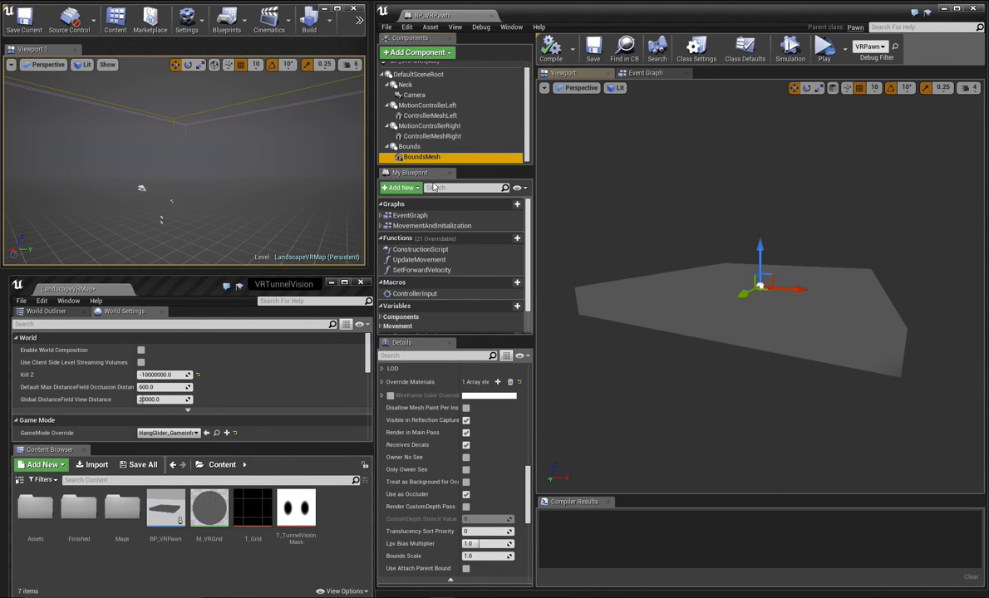
{"action": "mouse_move", "coordinate": [78, 507]}
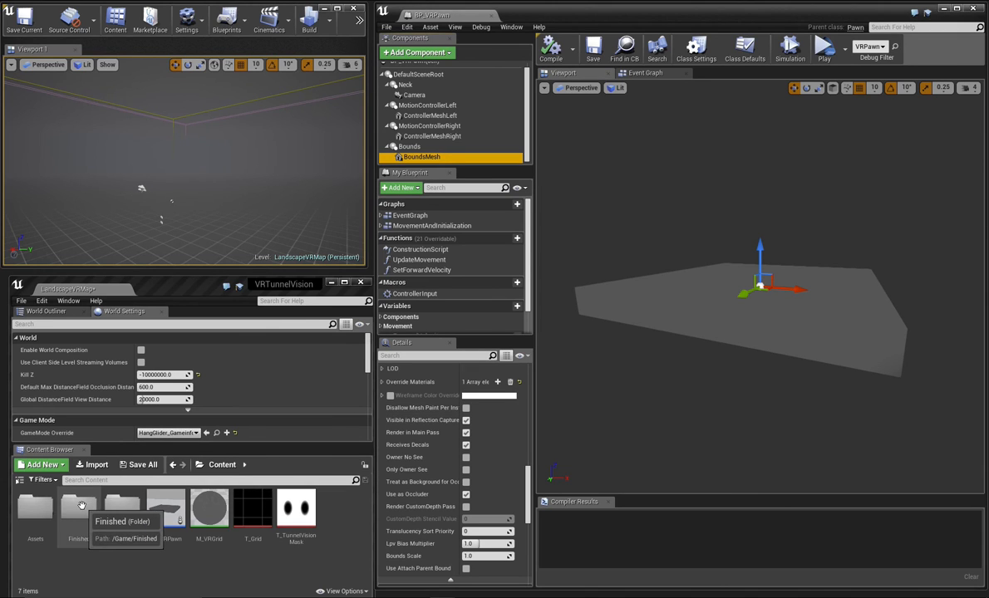
{"action": "double_click", "coordinate": [77, 507]}
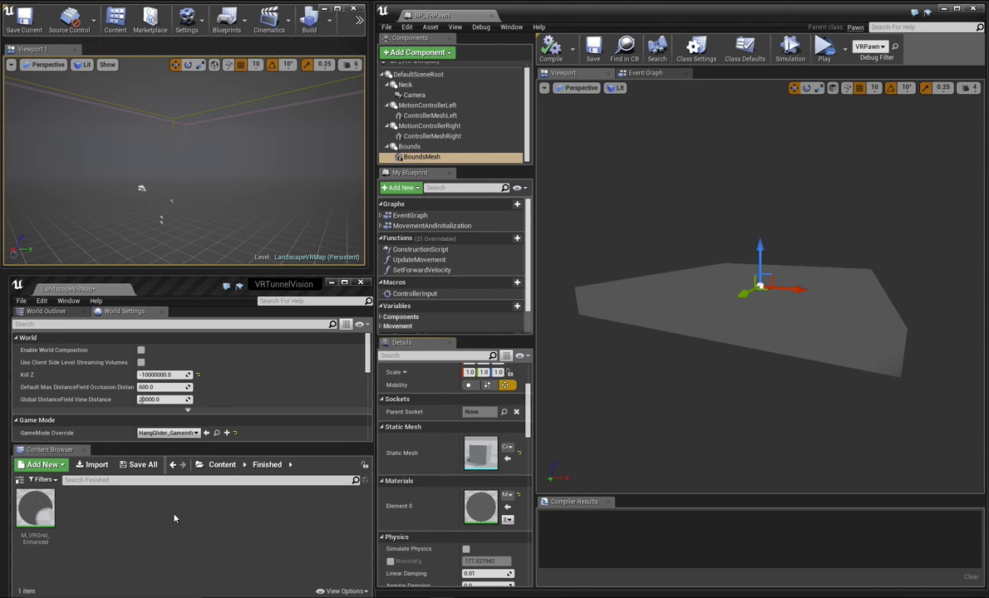
{"action": "left_click", "coordinate": [35, 508]}
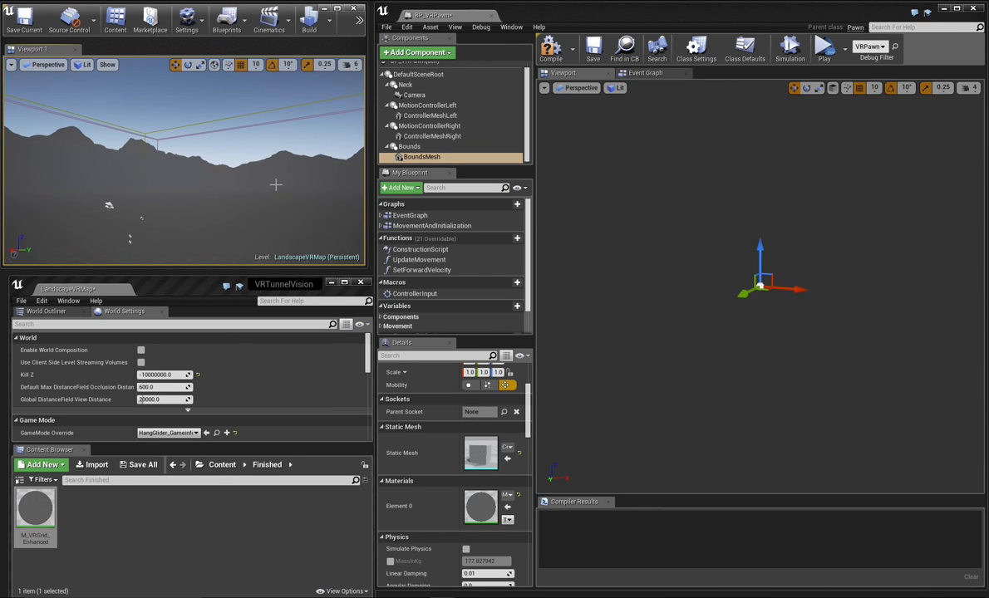
{"action": "mouse_move", "coordinate": [564, 73]}
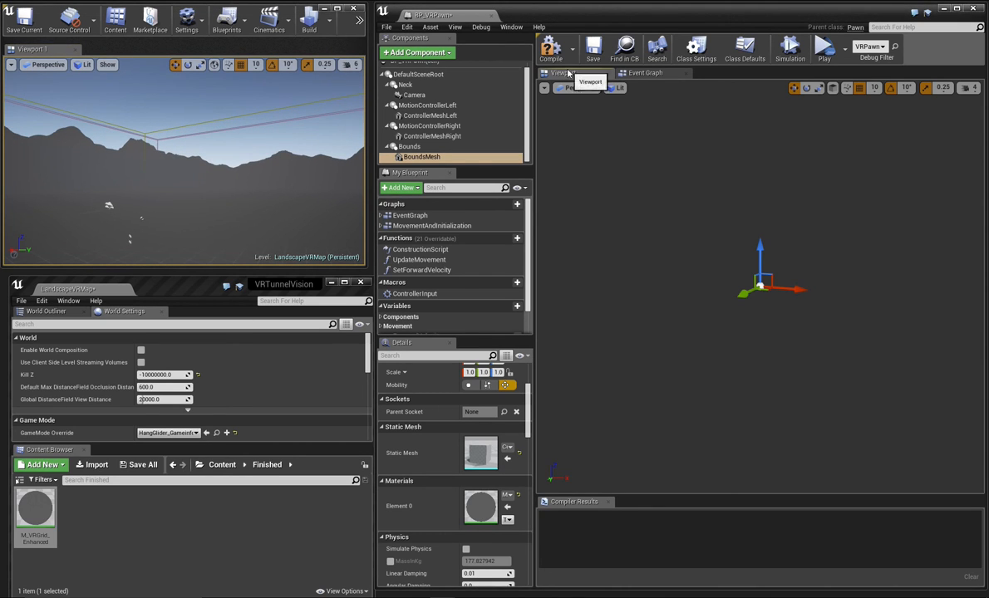
{"action": "double_click", "coordinate": [35, 508]}
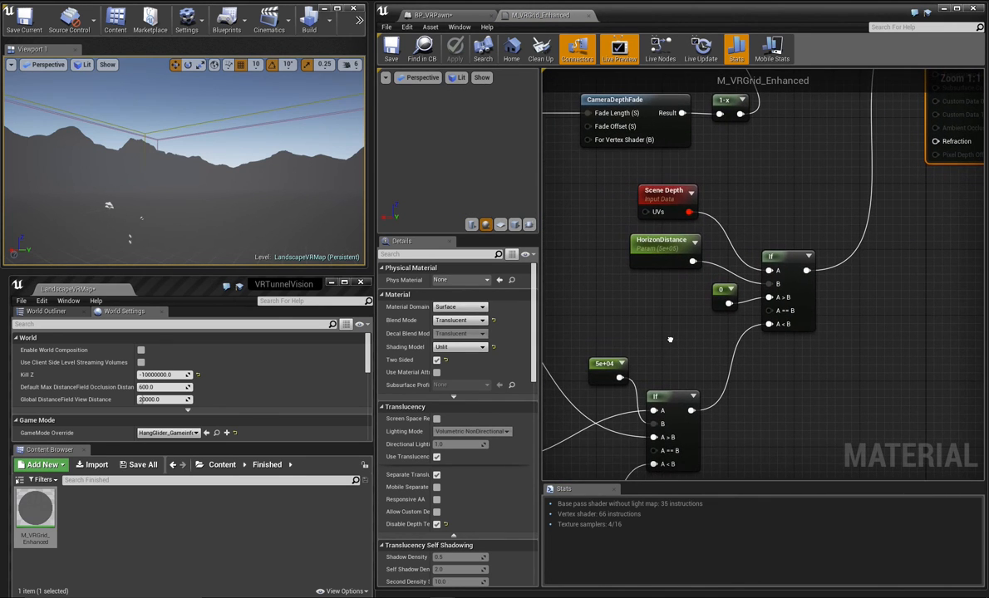
{"action": "mouse_move", "coordinate": [622, 194]}
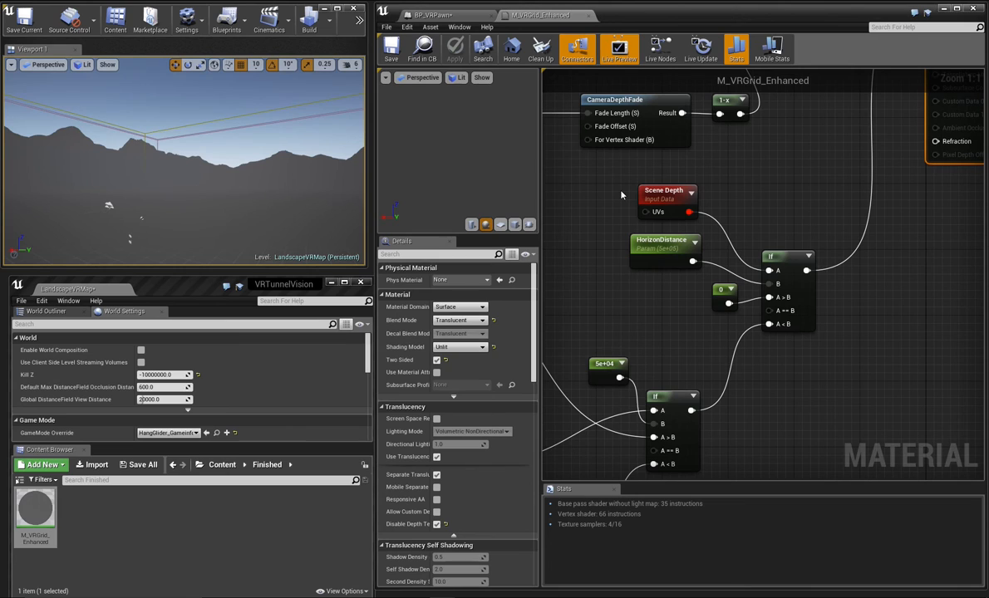
{"action": "mouse_move", "coordinate": [755, 231]}
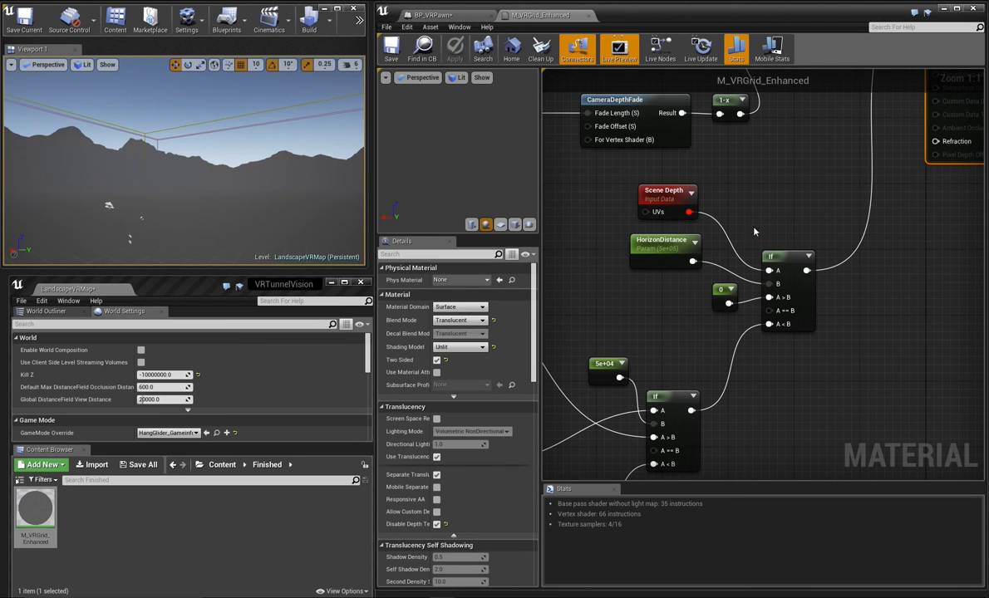
{"action": "mouse_move", "coordinate": [711, 301]}
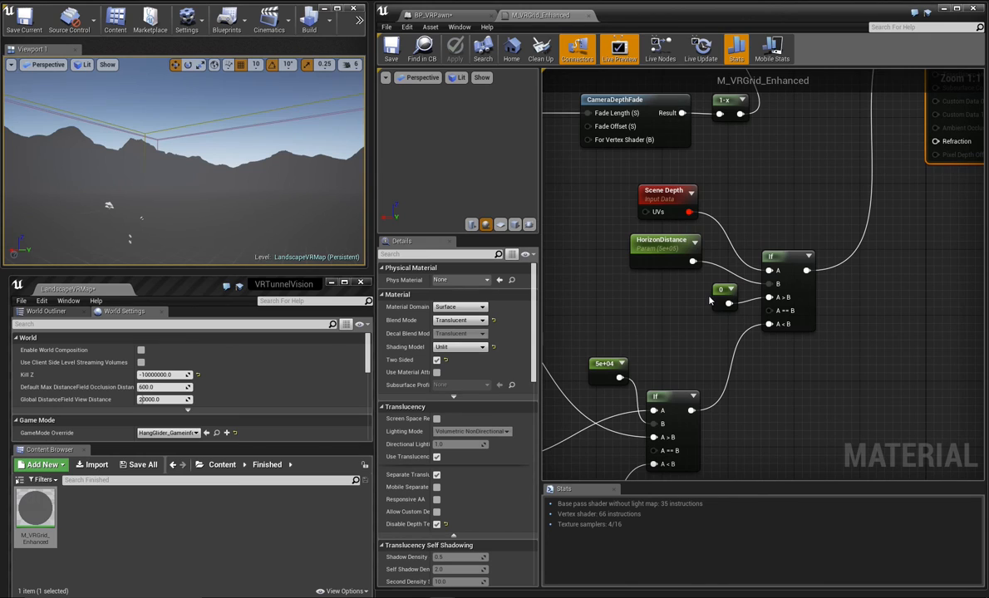
{"action": "mouse_move", "coordinate": [680, 319]}
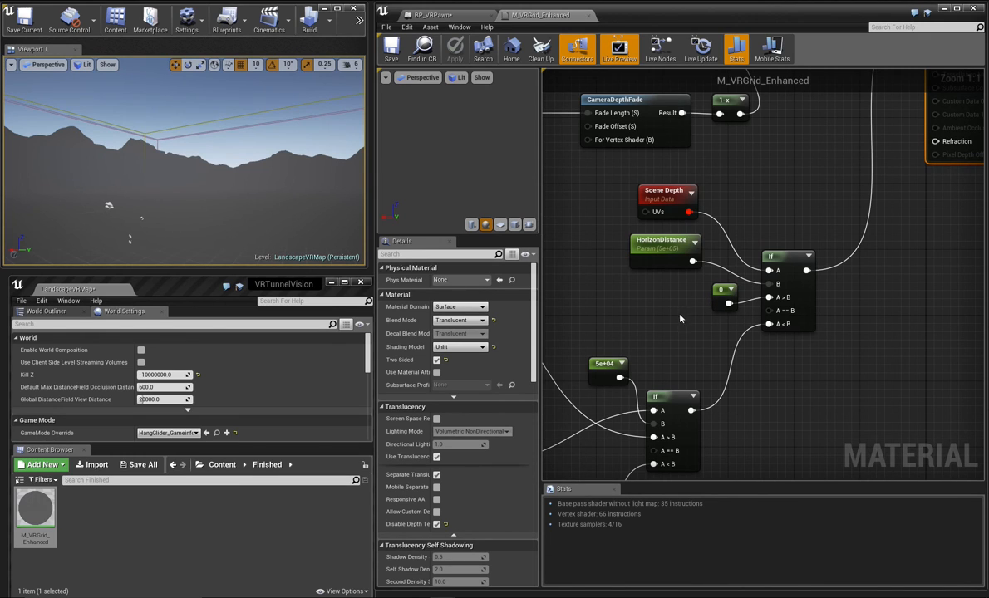
{"action": "mouse_move", "coordinate": [670, 322]}
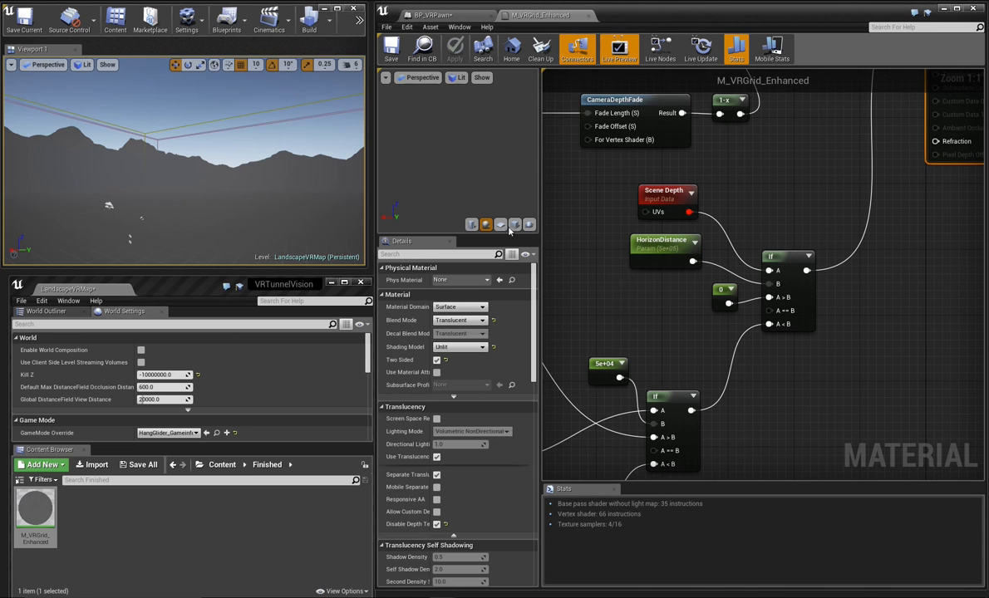
{"action": "left_click", "coordinate": [358, 17]}
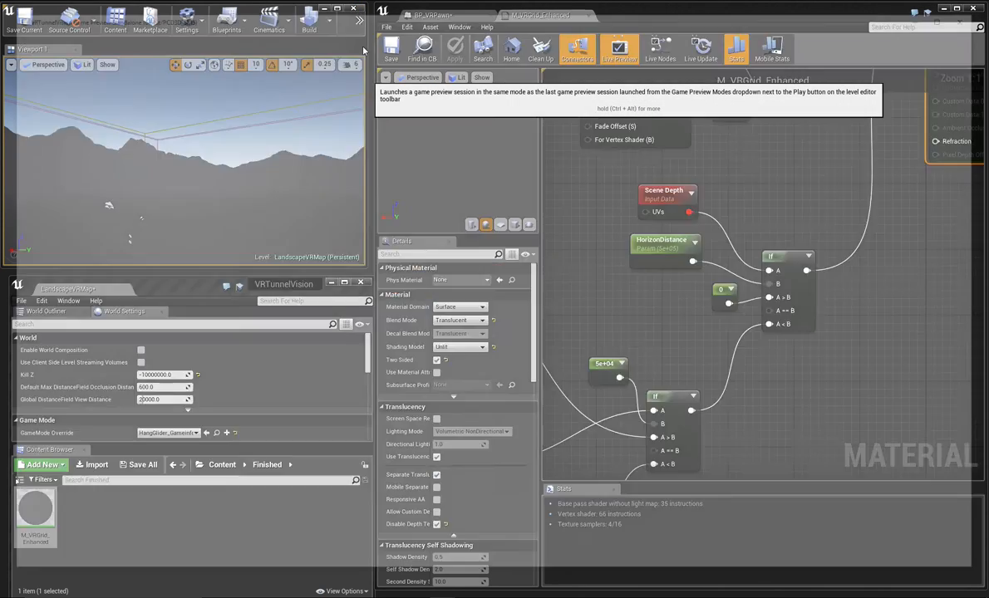
{"action": "left_click", "coordinate": [575, 48]}
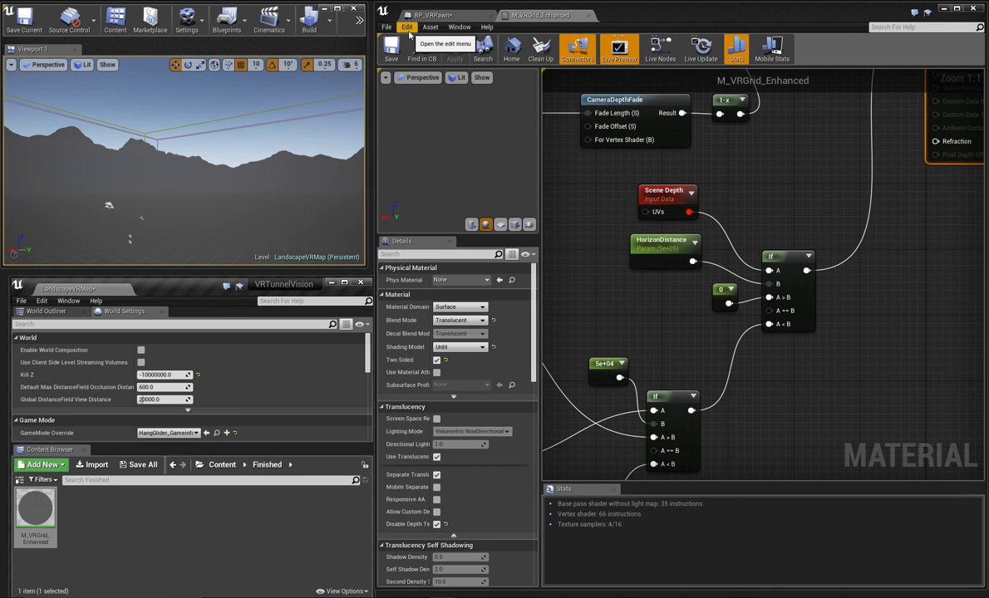
{"action": "mouse_move", "coordinate": [460, 27]}
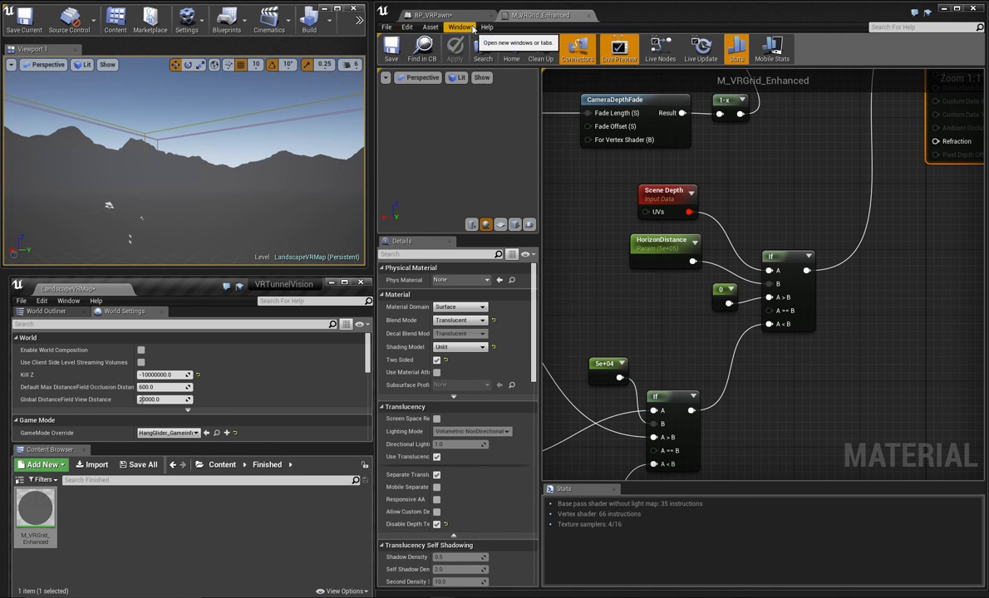
In BP_VRPawn, call Set Visibility on Bounds Mesh after Update Movement using bPlayerIsMoving, then save
{"action": "left_click", "coordinate": [433, 15]}
{"action": "type", "text": "set visi"}
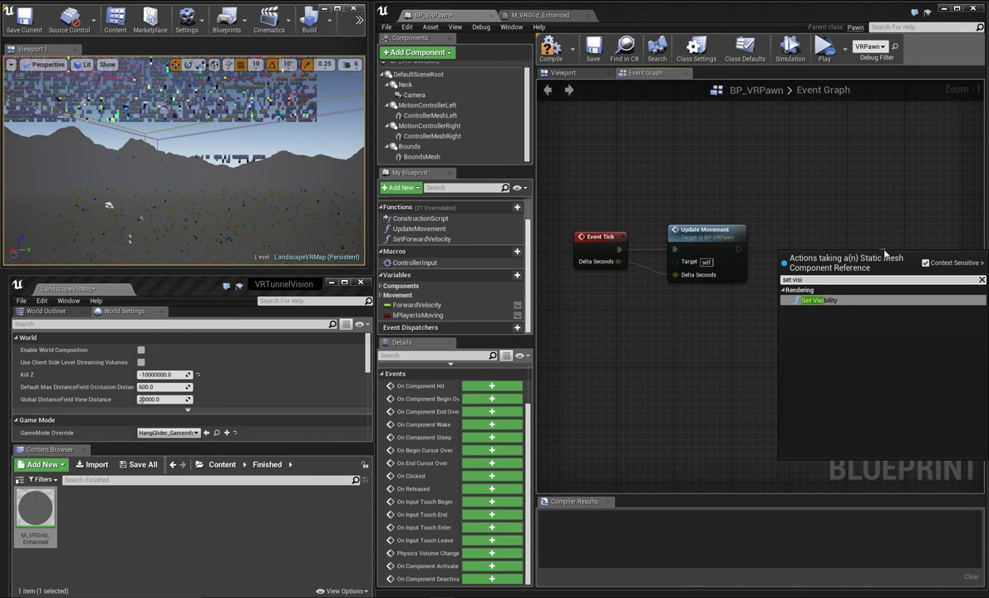
{"action": "left_click", "coordinate": [819, 300]}
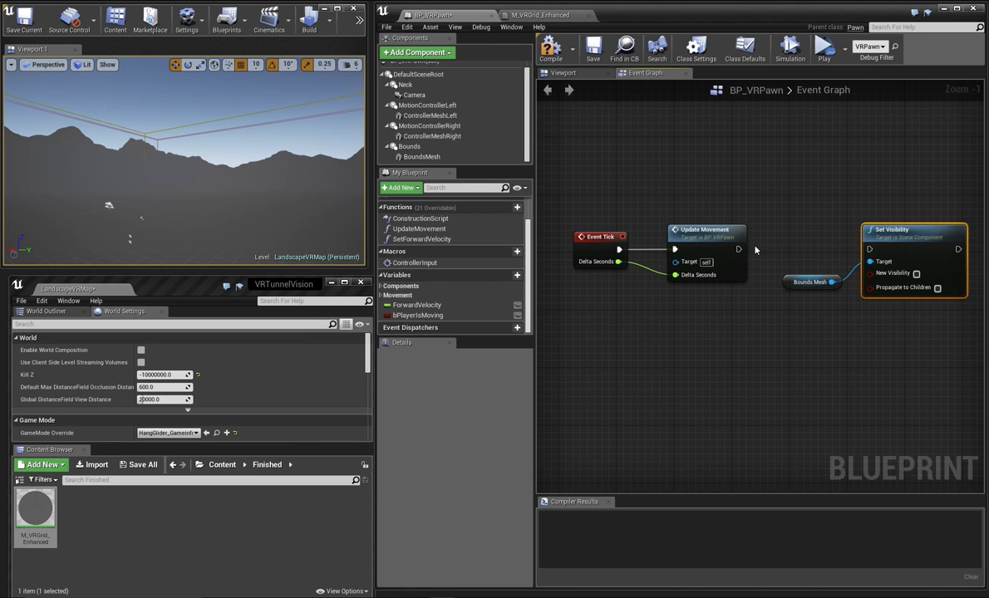
{"action": "left_click", "coordinate": [806, 281]}
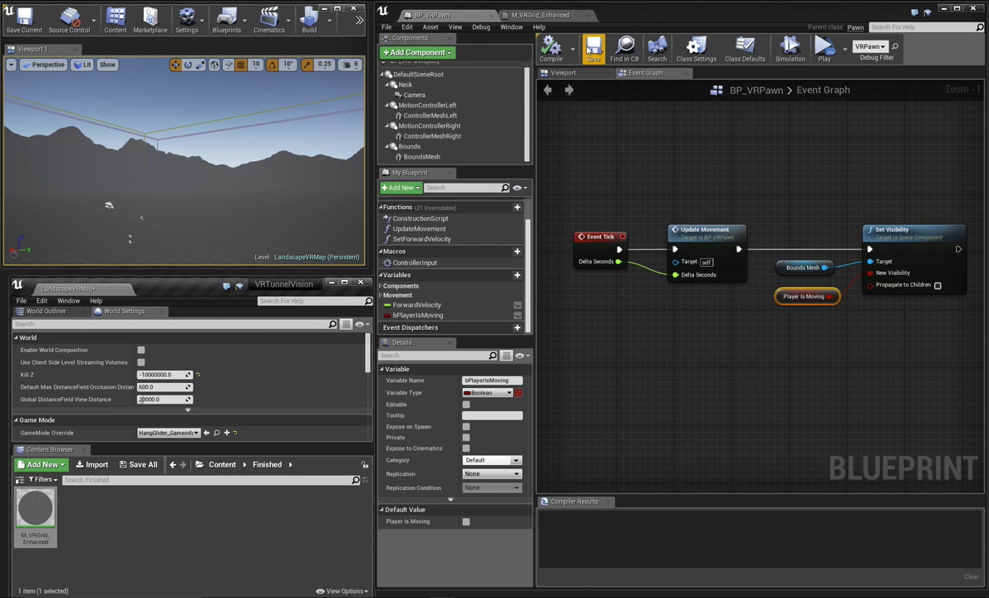
{"action": "left_click", "coordinate": [359, 18]}
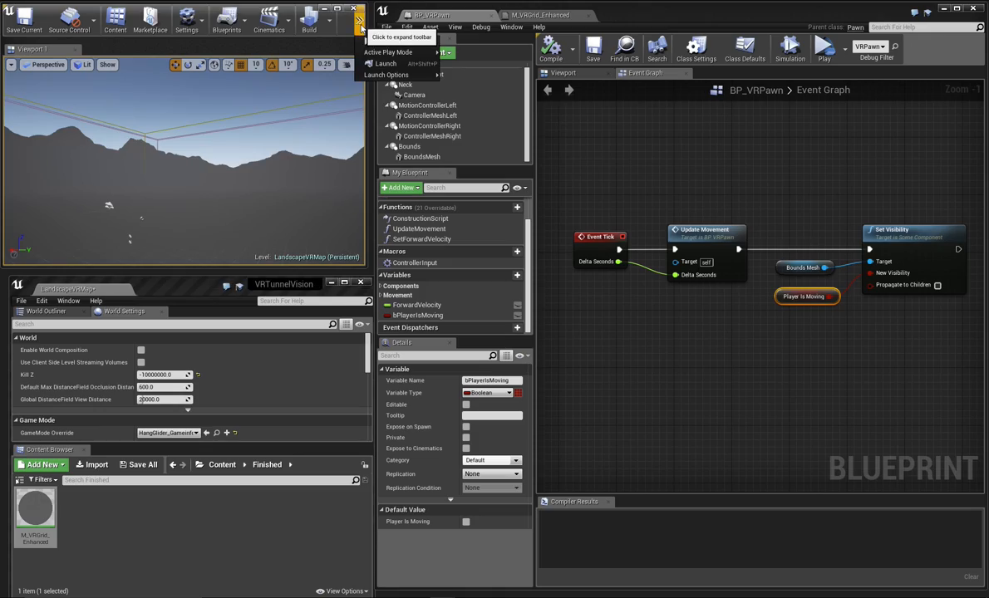